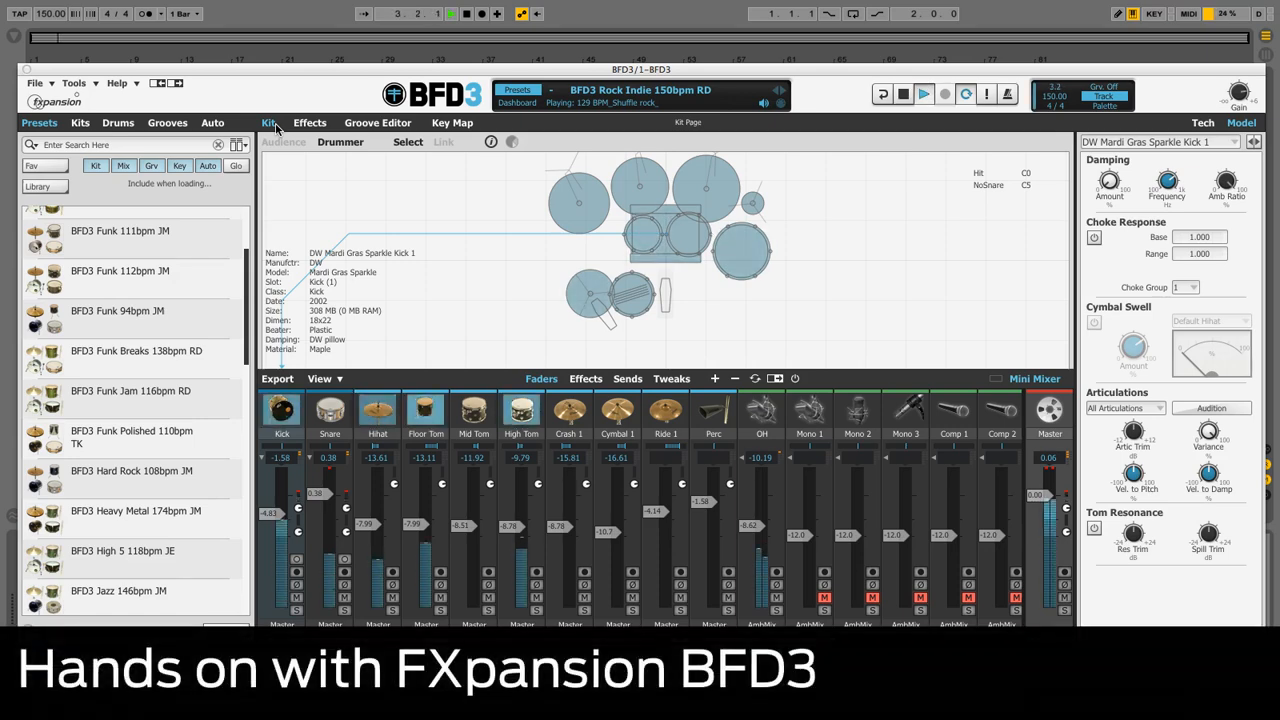
# Tour the browser: drums filtered to snares, grooves, the groove editor, then back to the kit page
pyautogui.scroll(-3)
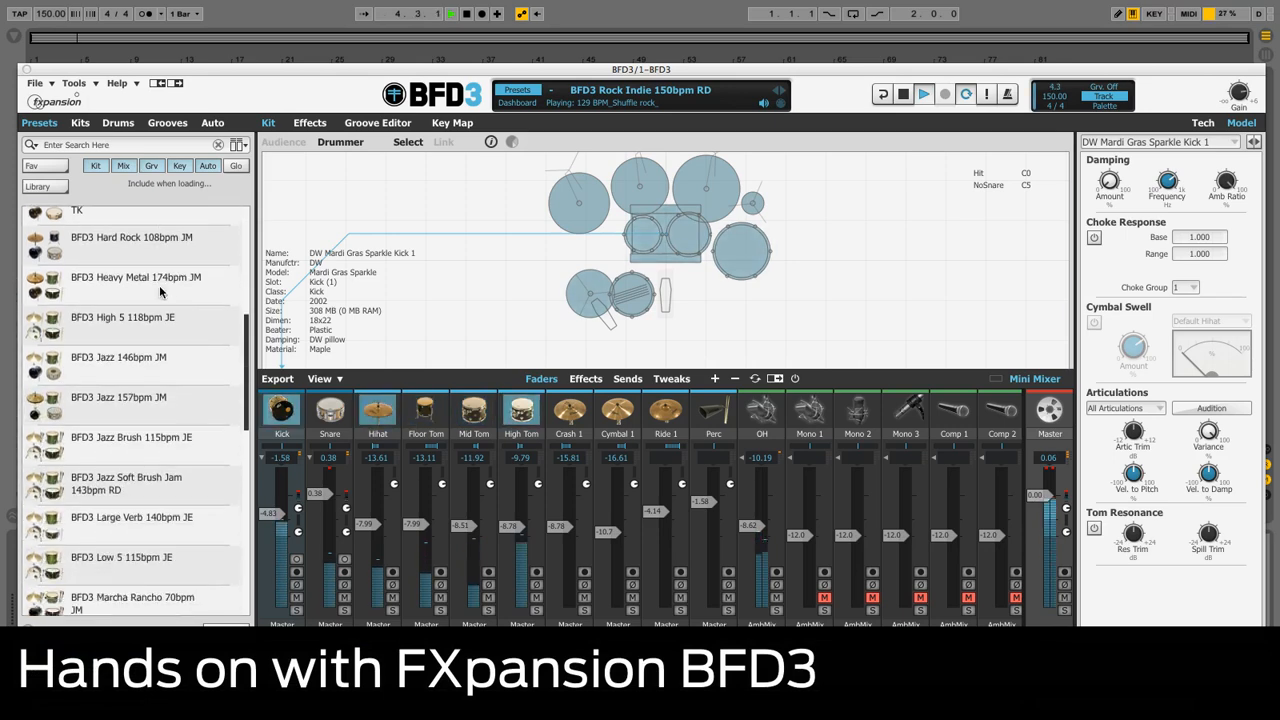
pyautogui.click(80, 122)
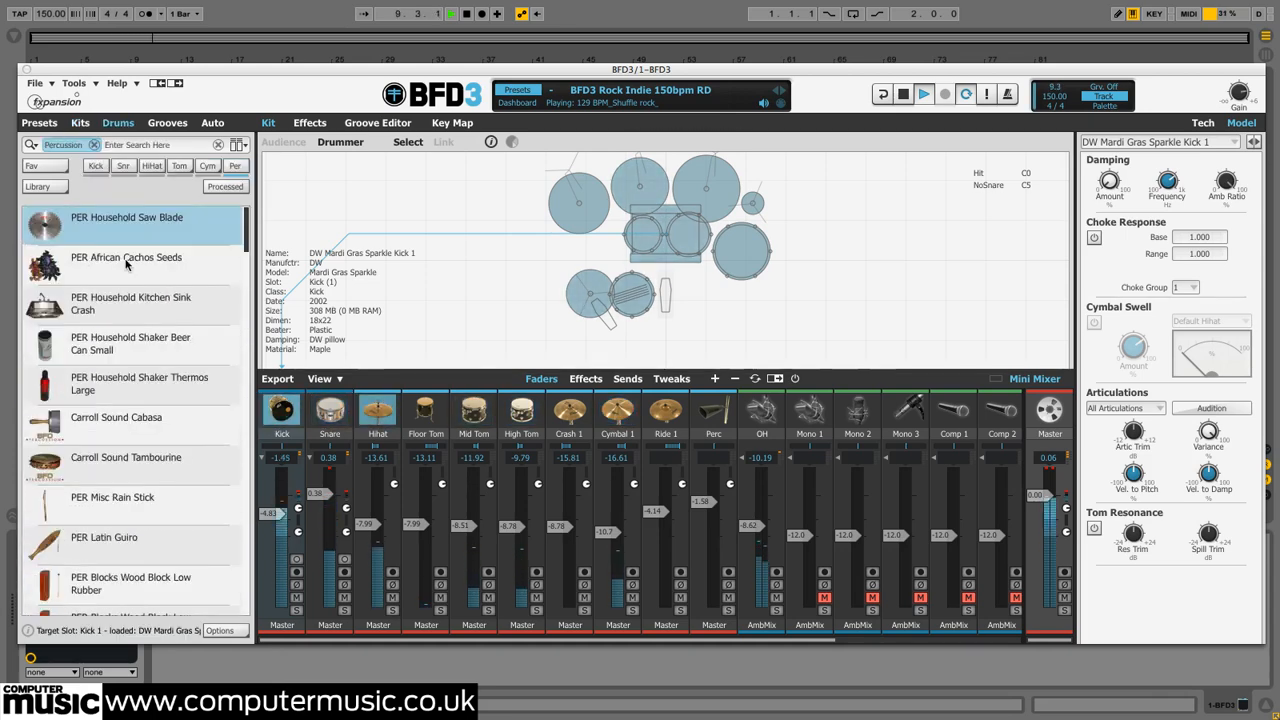
pyautogui.click(96, 164)
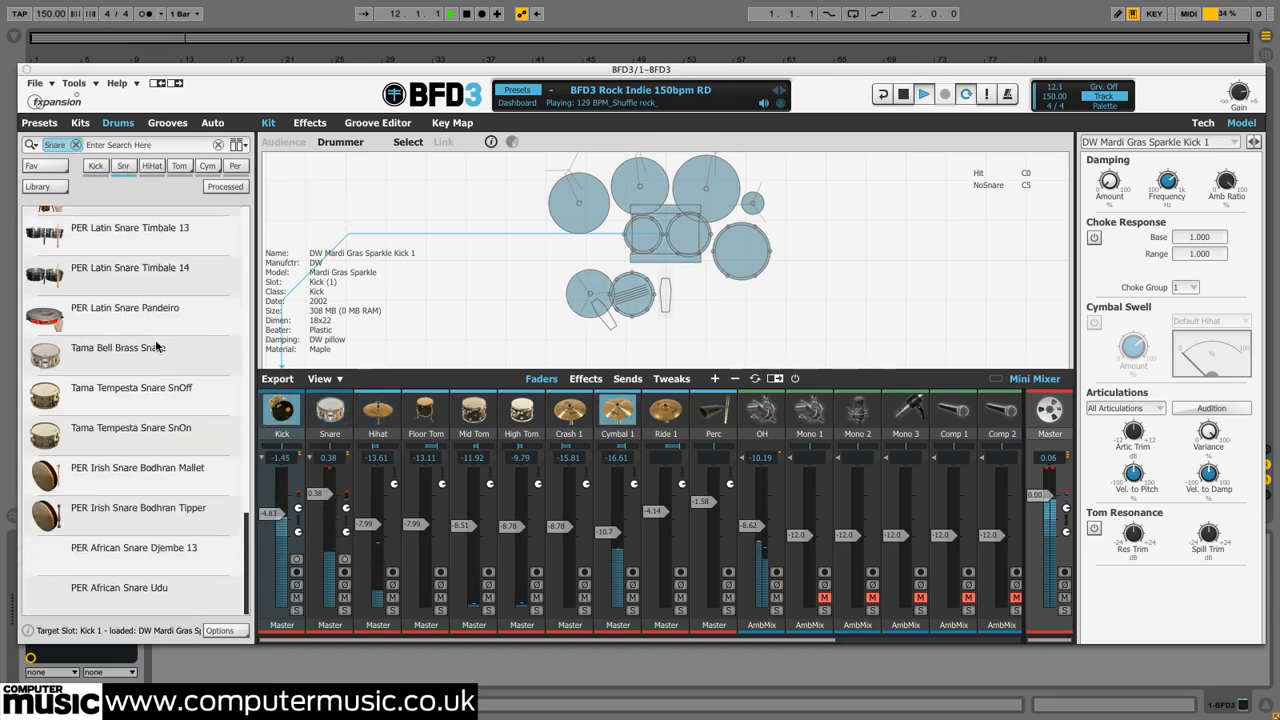
pyautogui.click(168, 122)
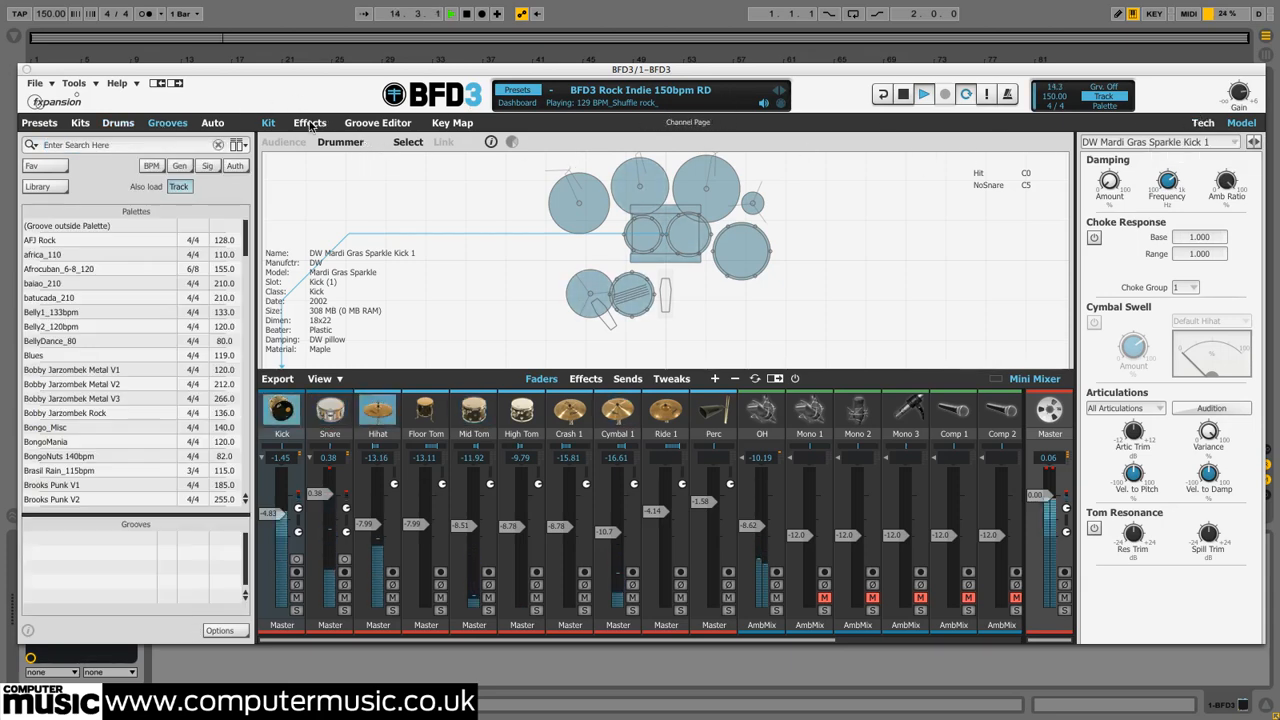
pyautogui.click(376, 122)
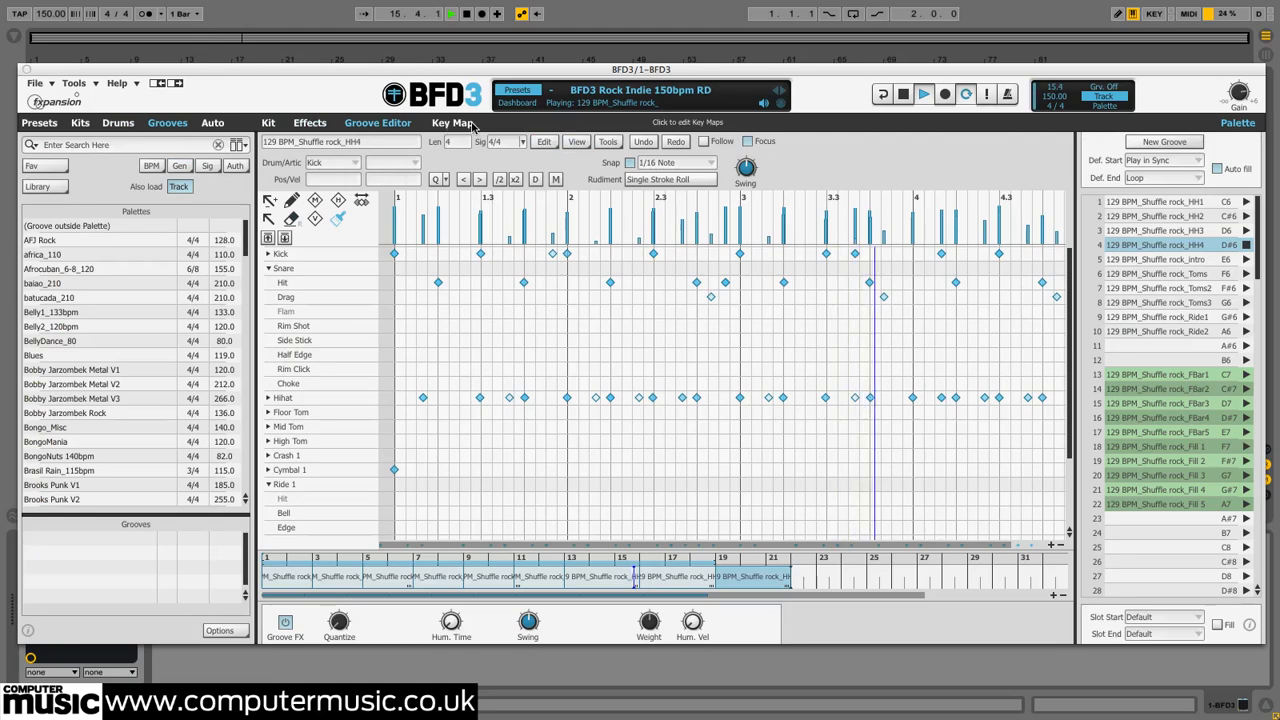
pyautogui.click(268, 122)
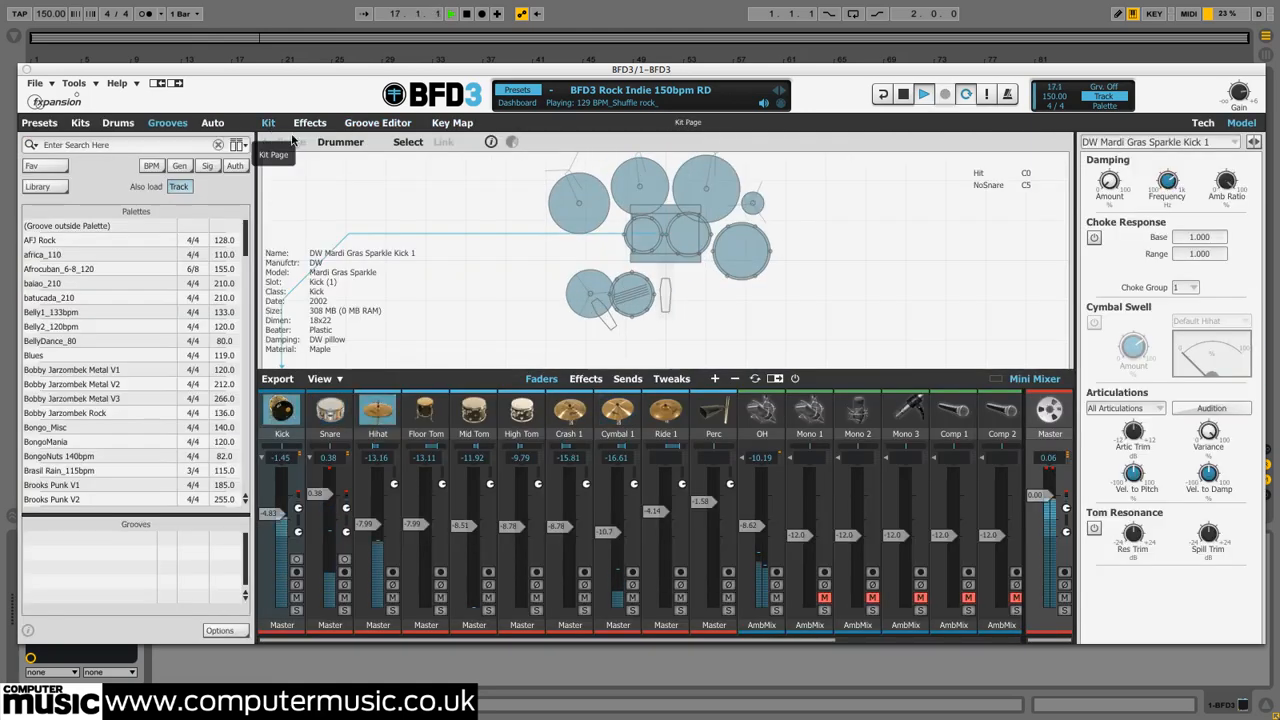
# Switch the mini mixer to effect sends and then per-drum tweak controls
pyautogui.click(672, 378)
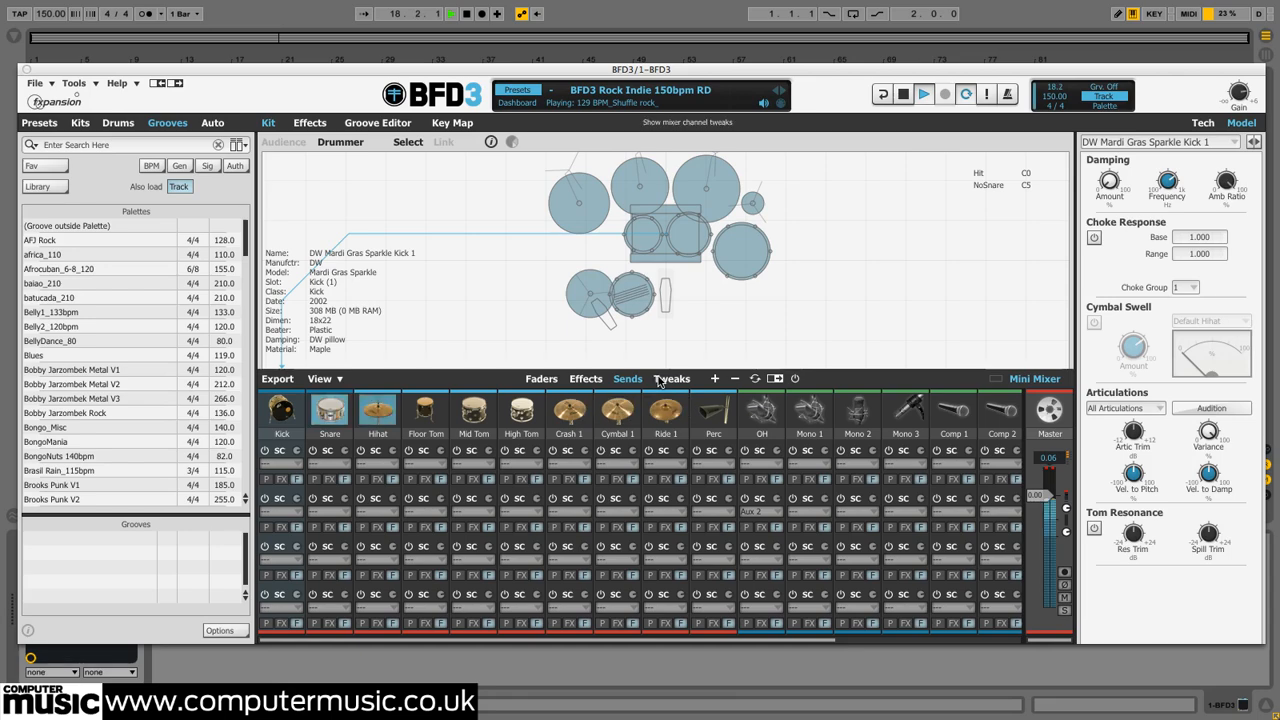
pyautogui.click(672, 378)
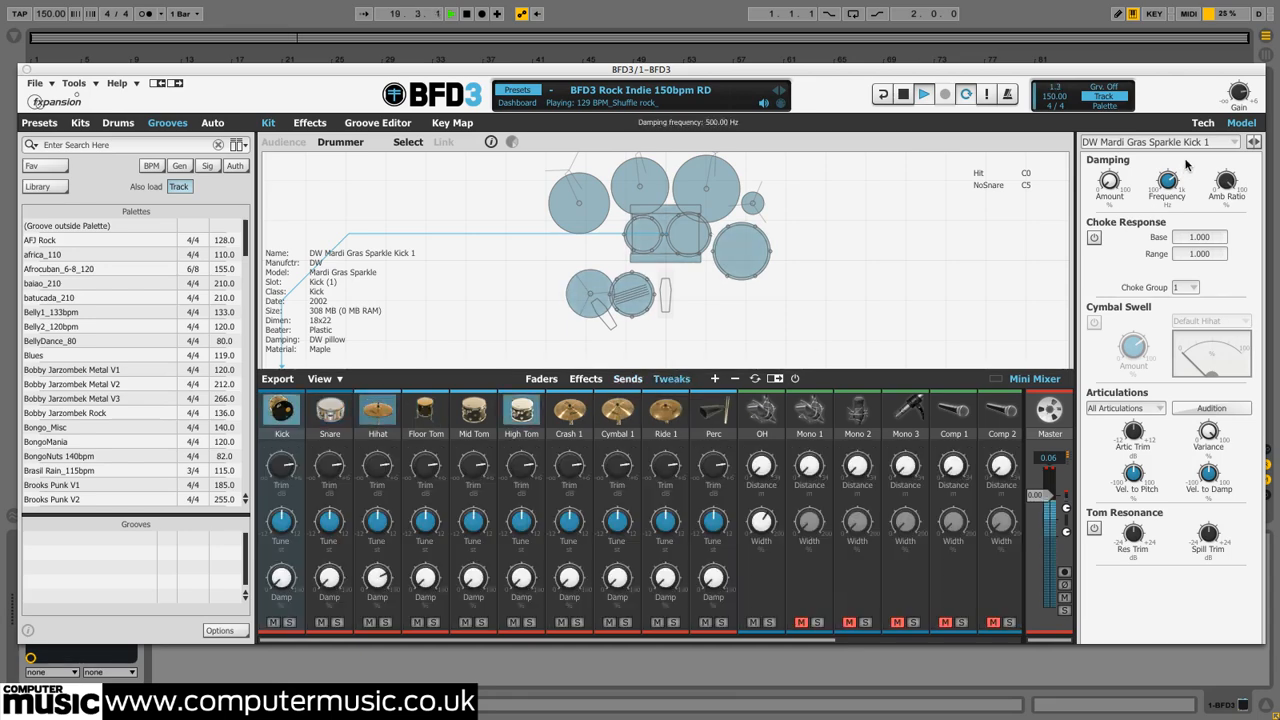
pyautogui.click(1202, 122)
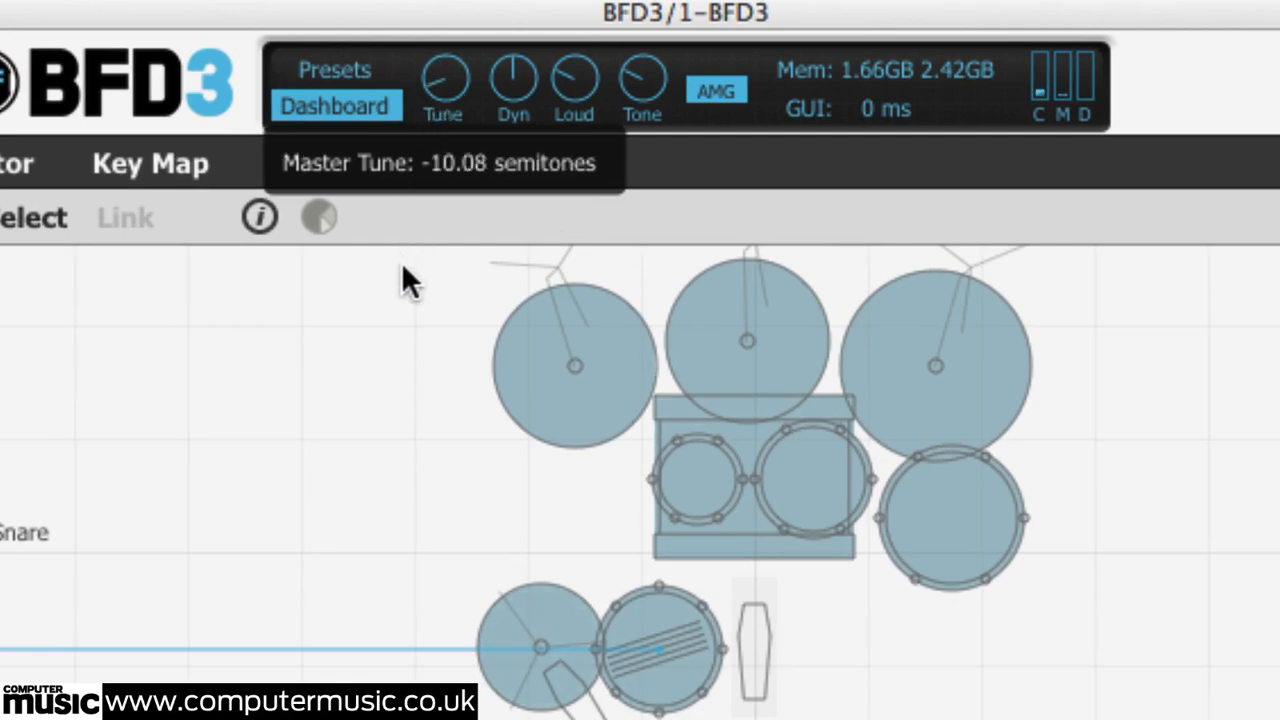
# Lower master tune to about -10 semitones, raise dynamics to +100% and set 25% loudness variation
pyautogui.moveTo(444, 84); pyautogui.dragTo(444, 40)
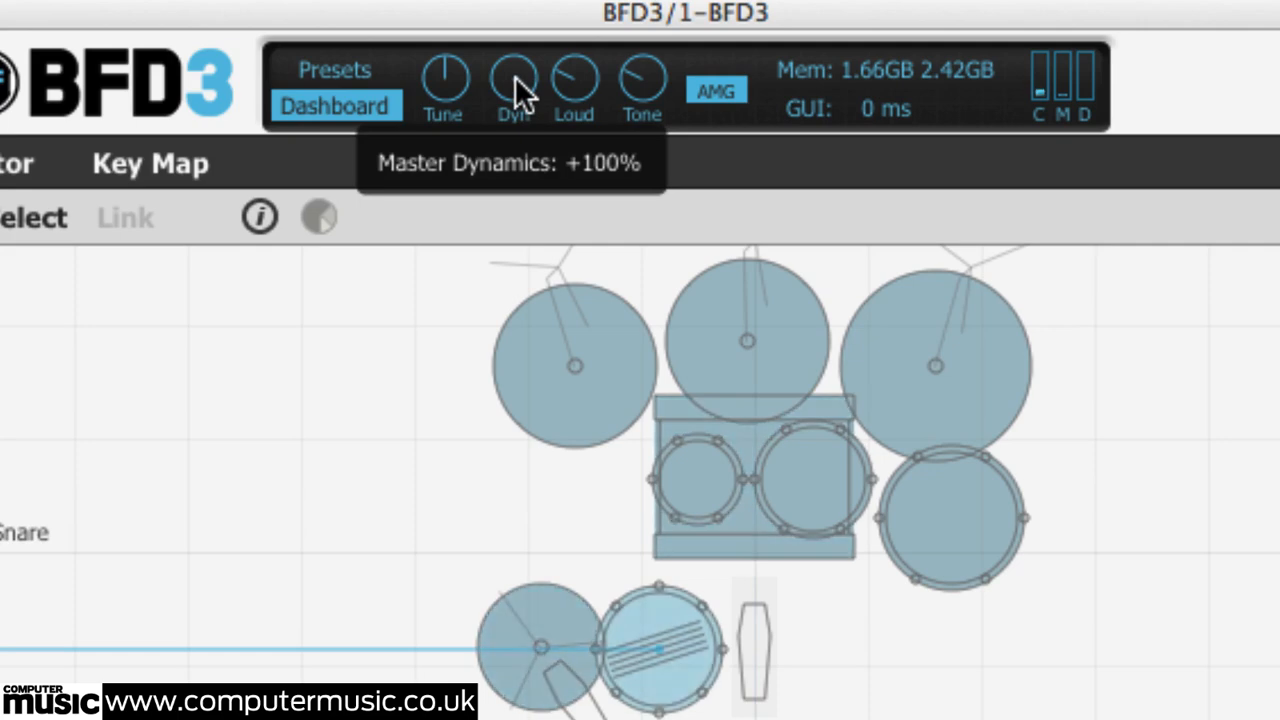
pyautogui.moveTo(512, 84); pyautogui.dragTo(440, 420)
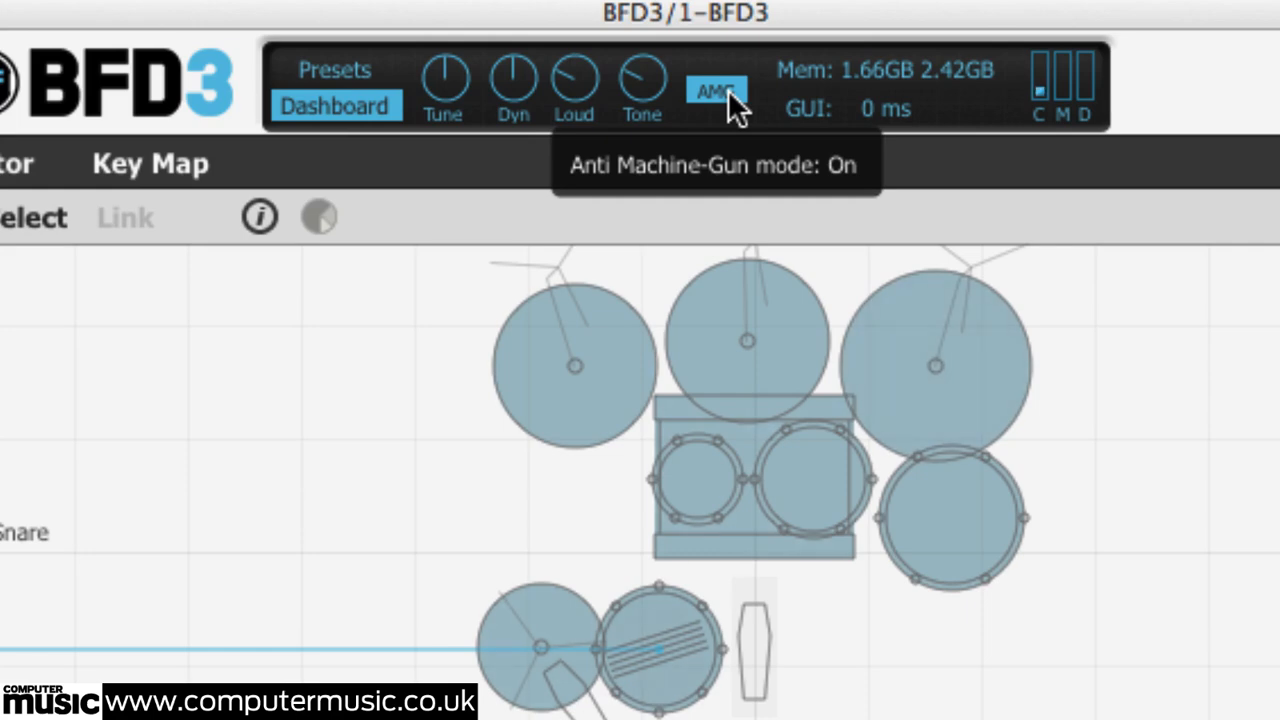
pyautogui.moveTo(576, 84)
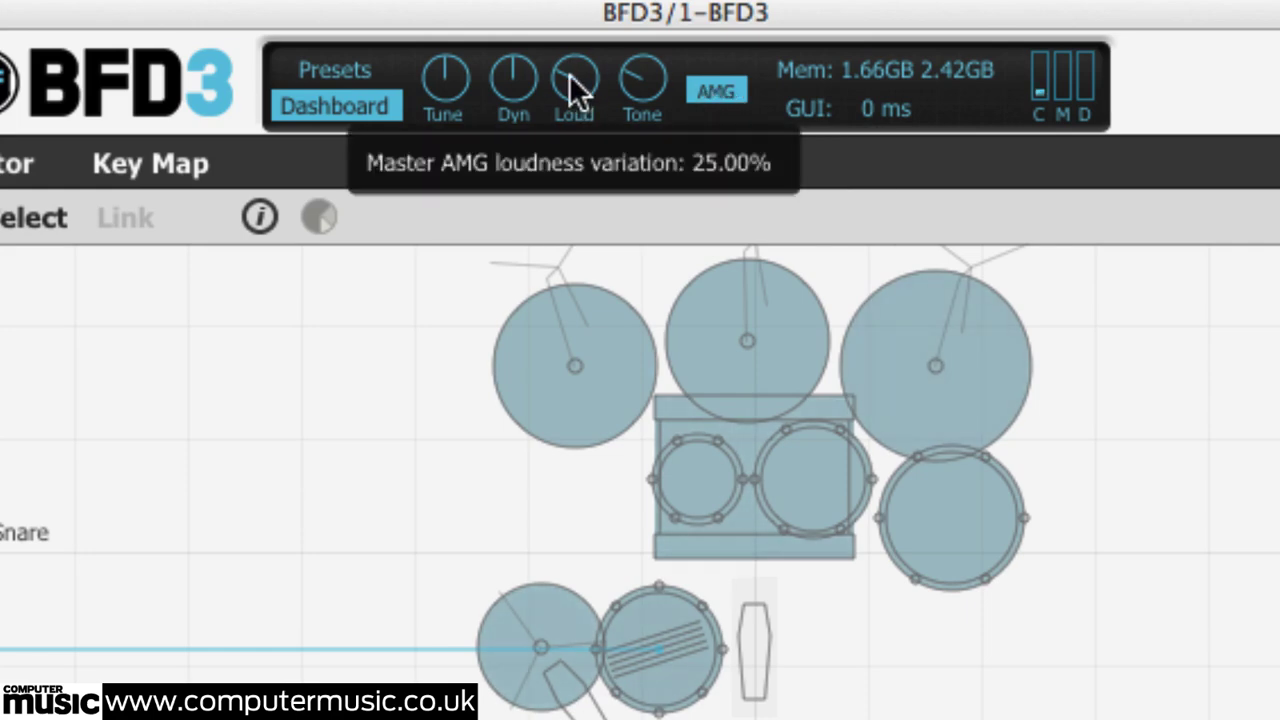
pyautogui.moveTo(584, 100)
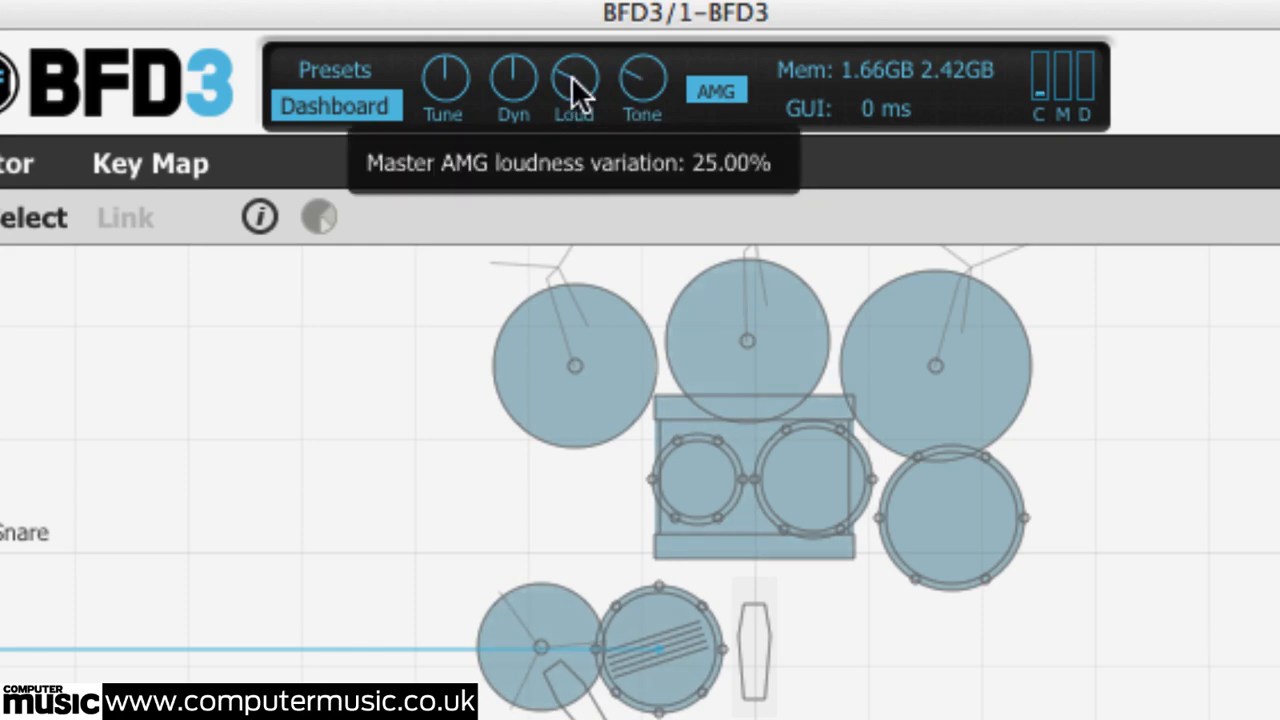
pyautogui.moveTo(572, 78); pyautogui.dragTo(572, 50)
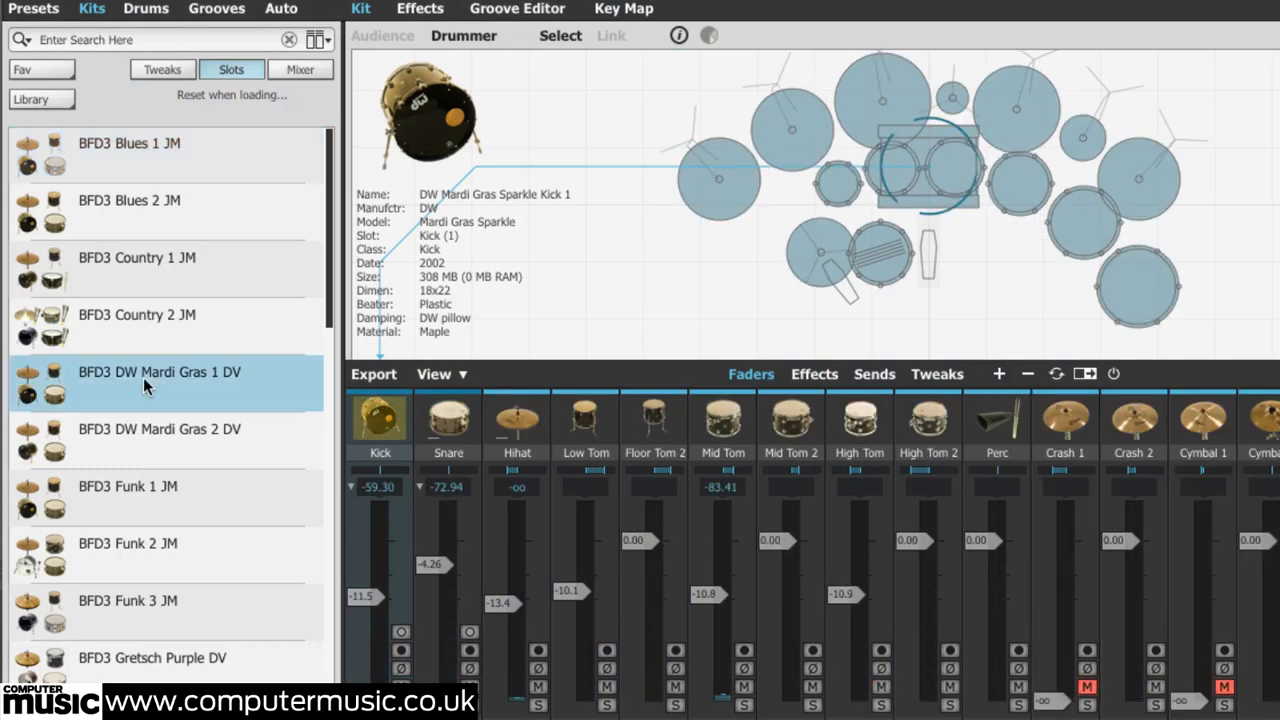
# Preview the Gretsch Purple DV, Heavy Metal JM and Pop 1 JM kits
pyautogui.scroll(-3)
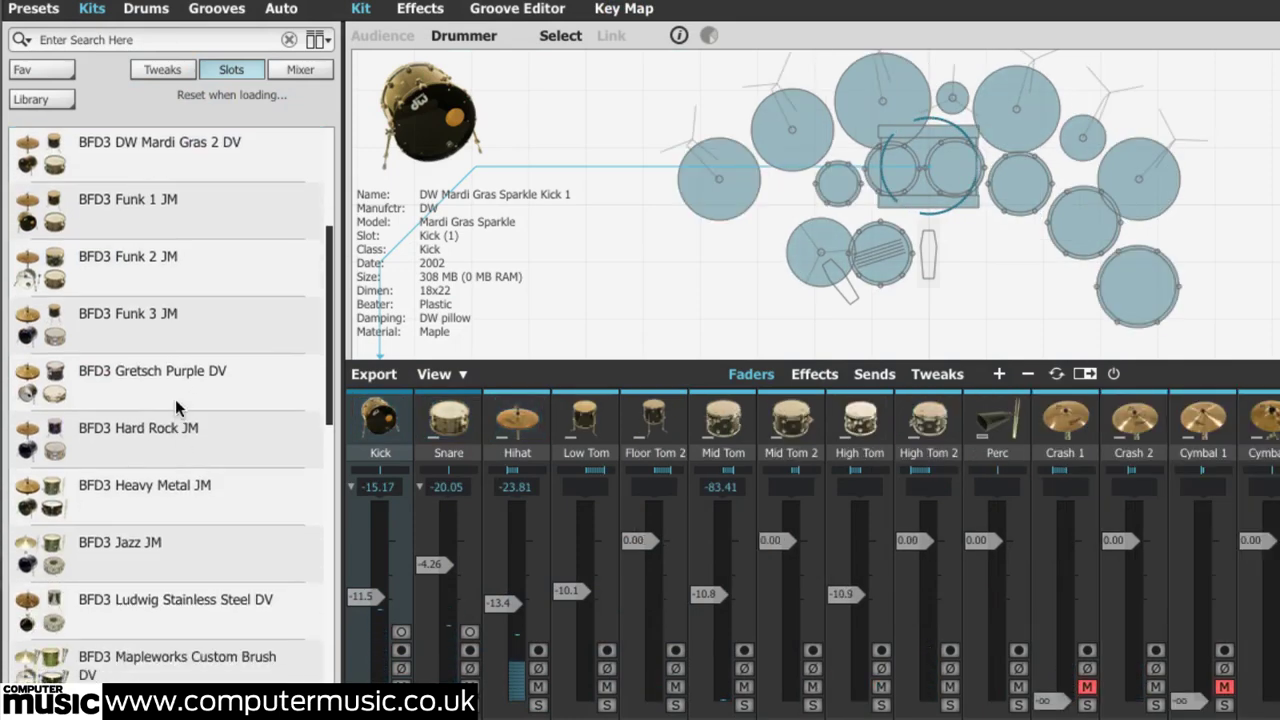
pyautogui.click(152, 384)
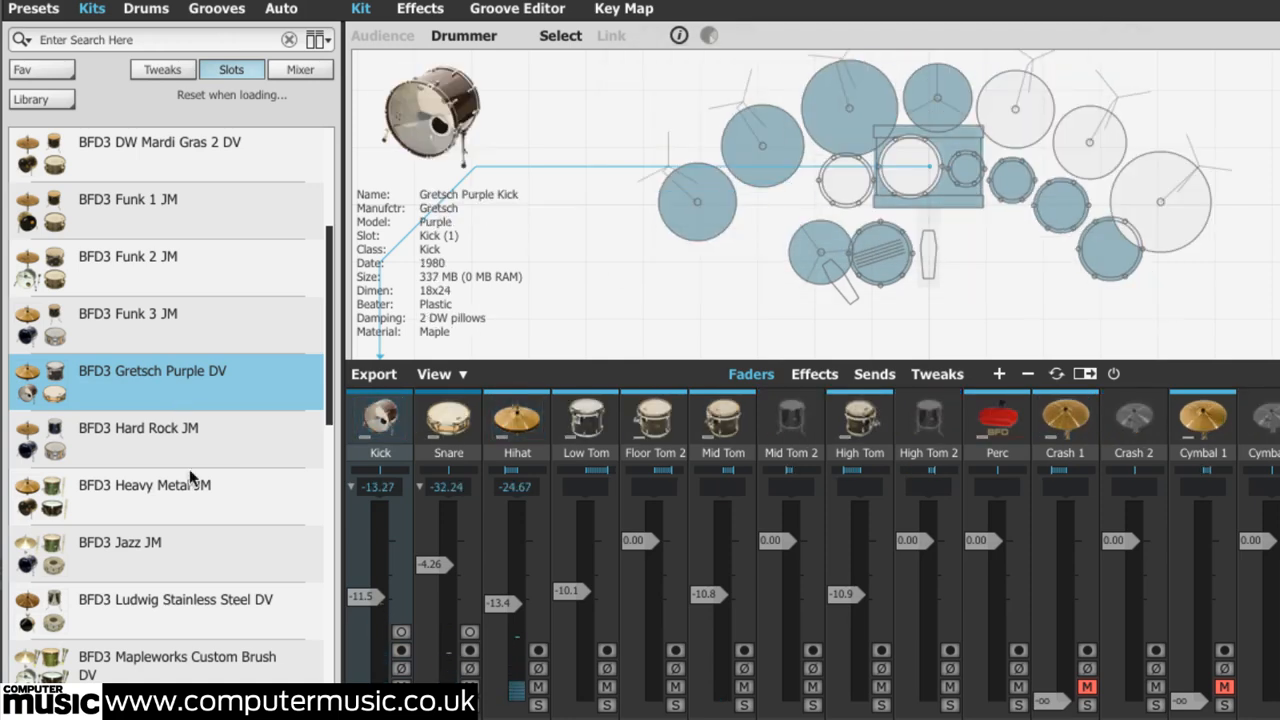
pyautogui.click(144, 486)
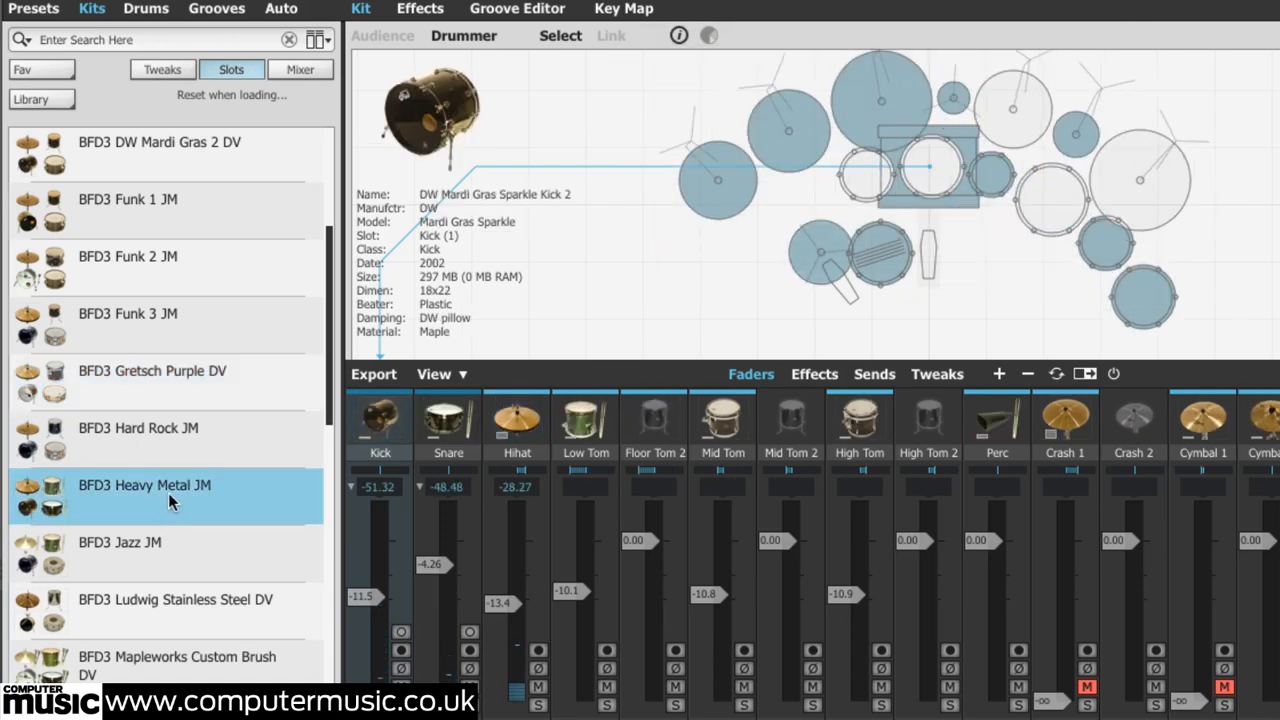
pyautogui.scroll(-3)
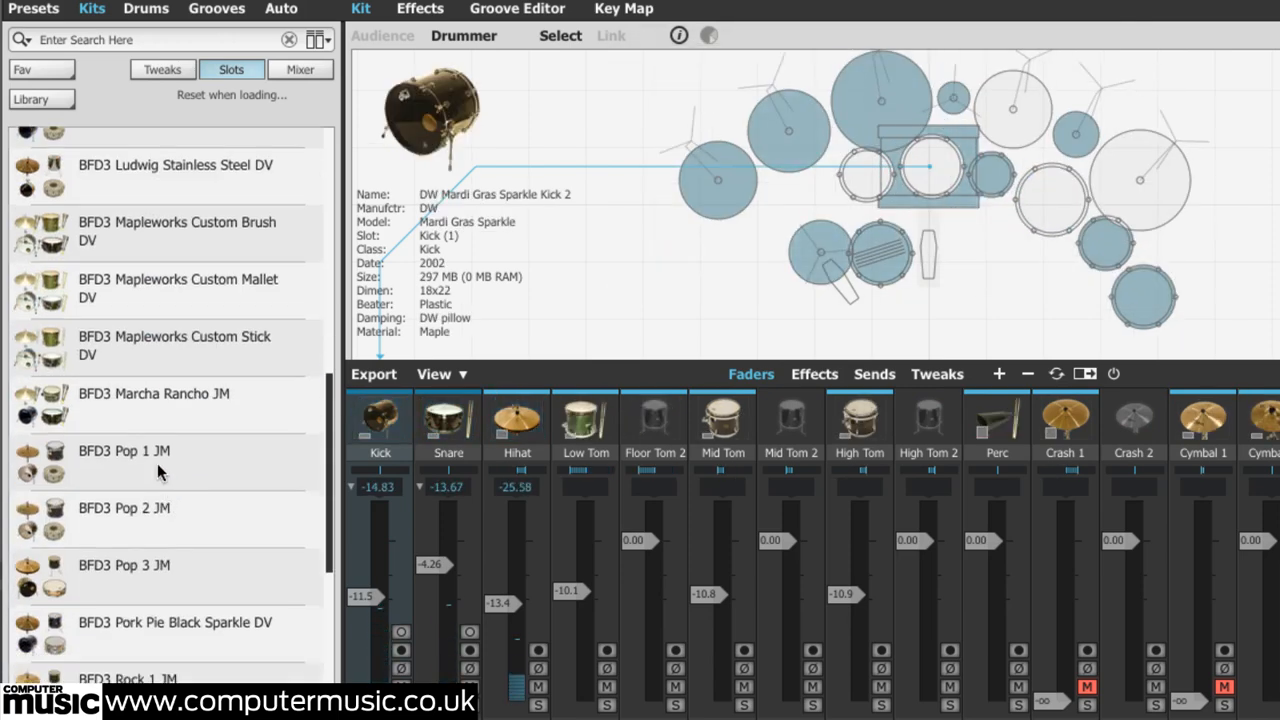
pyautogui.click(124, 452)
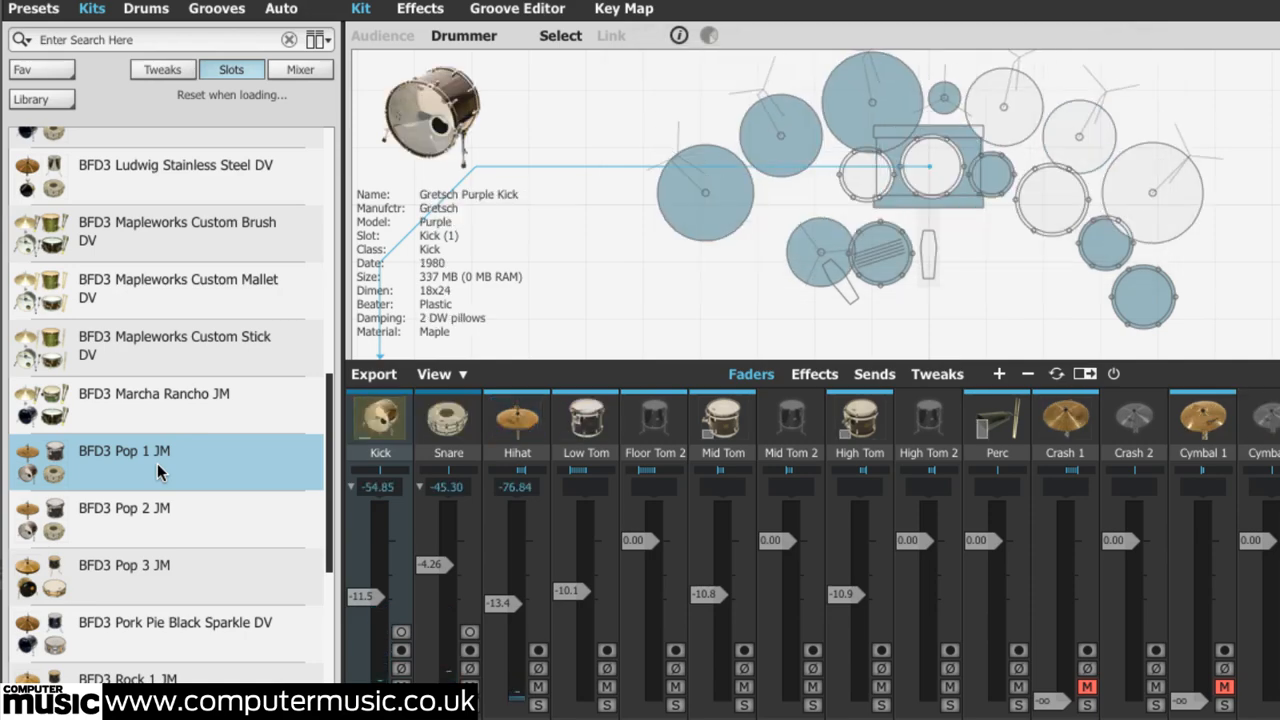
# Load the chosen kit in full, confirming that current kit settings are discarded
pyautogui.doubleClick(176, 622)
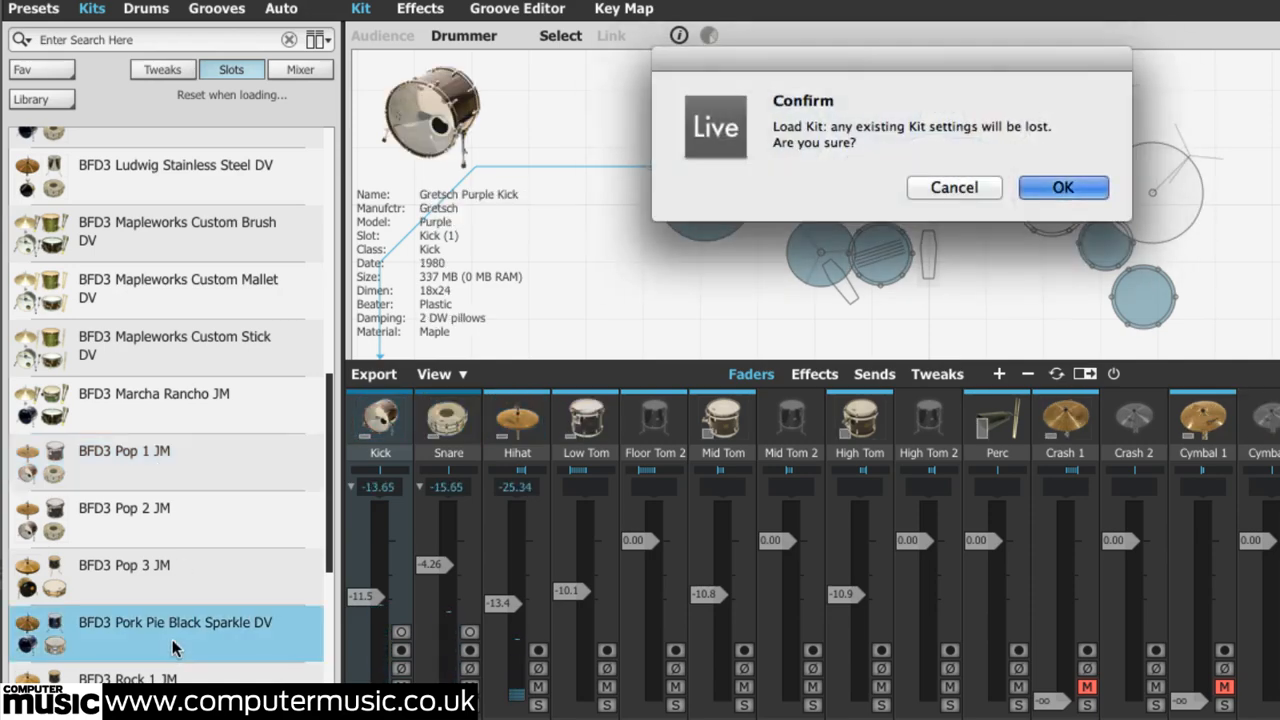
pyautogui.click(1062, 188)
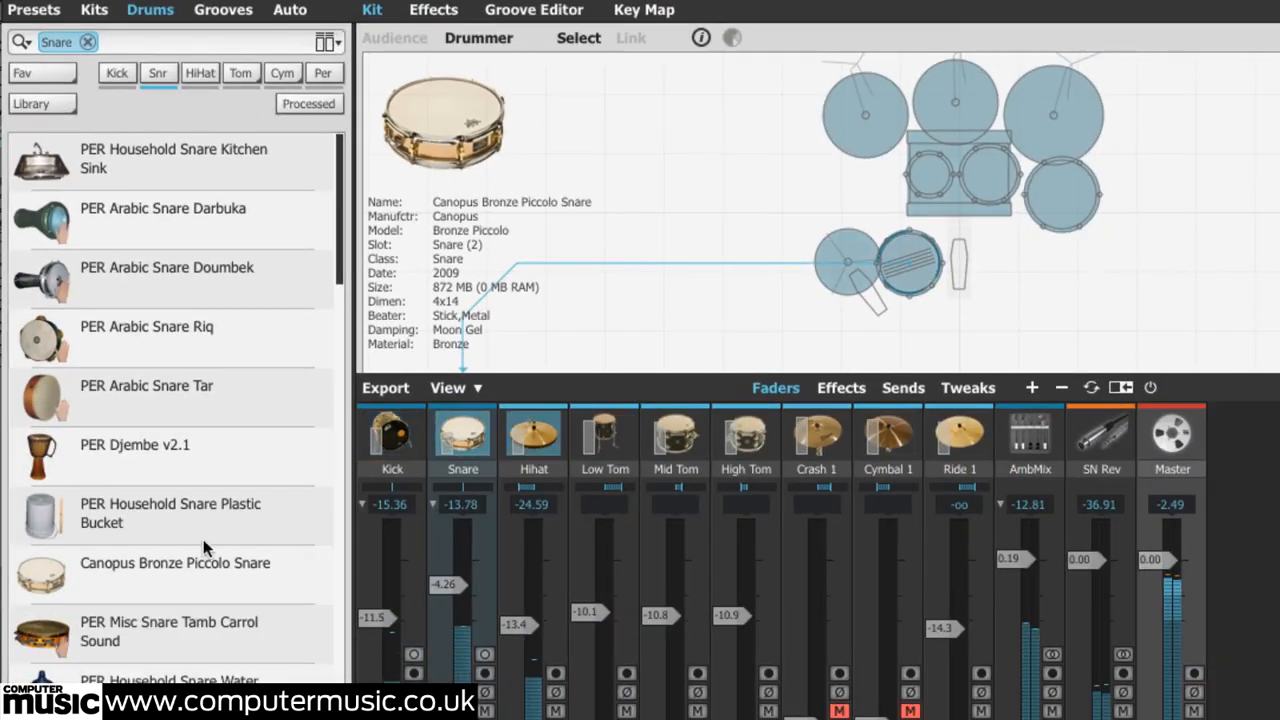
# Audition kicks: DW Mardi Gras Sparkle 1 and 2, Mapleworks Custom Wood and Gretsch Purple
pyautogui.scroll(-3)
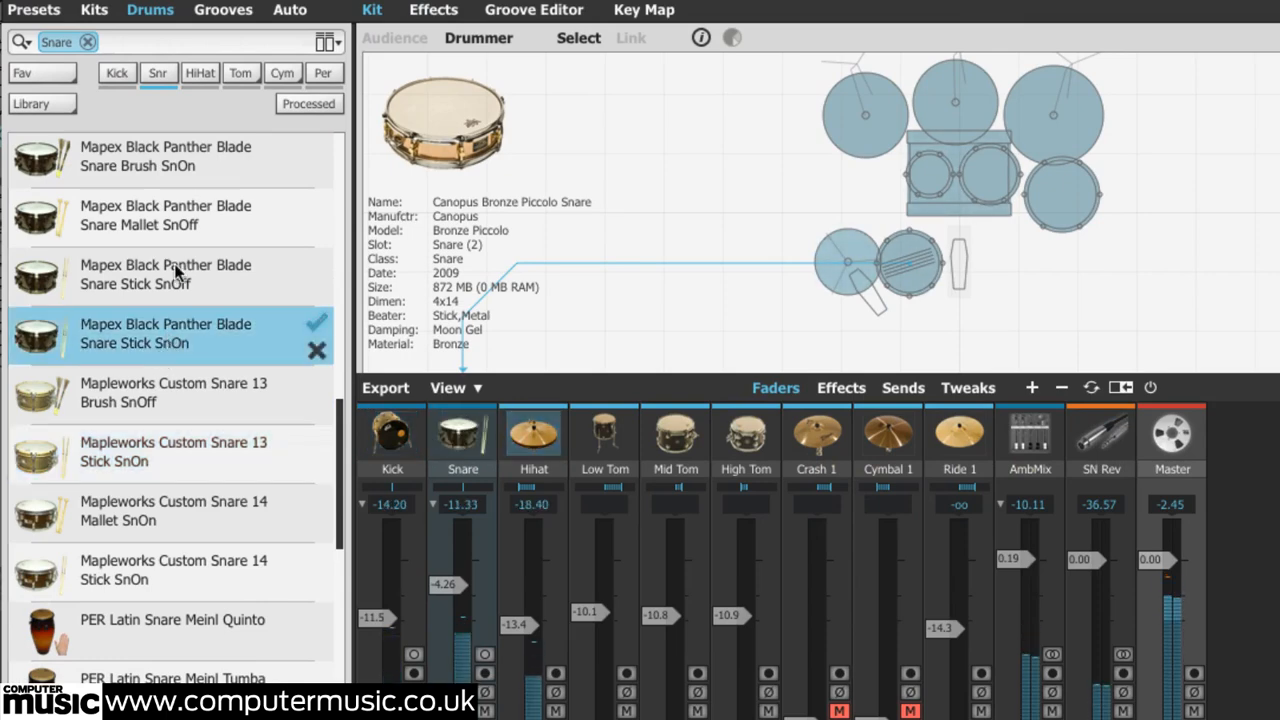
pyautogui.click(170, 216)
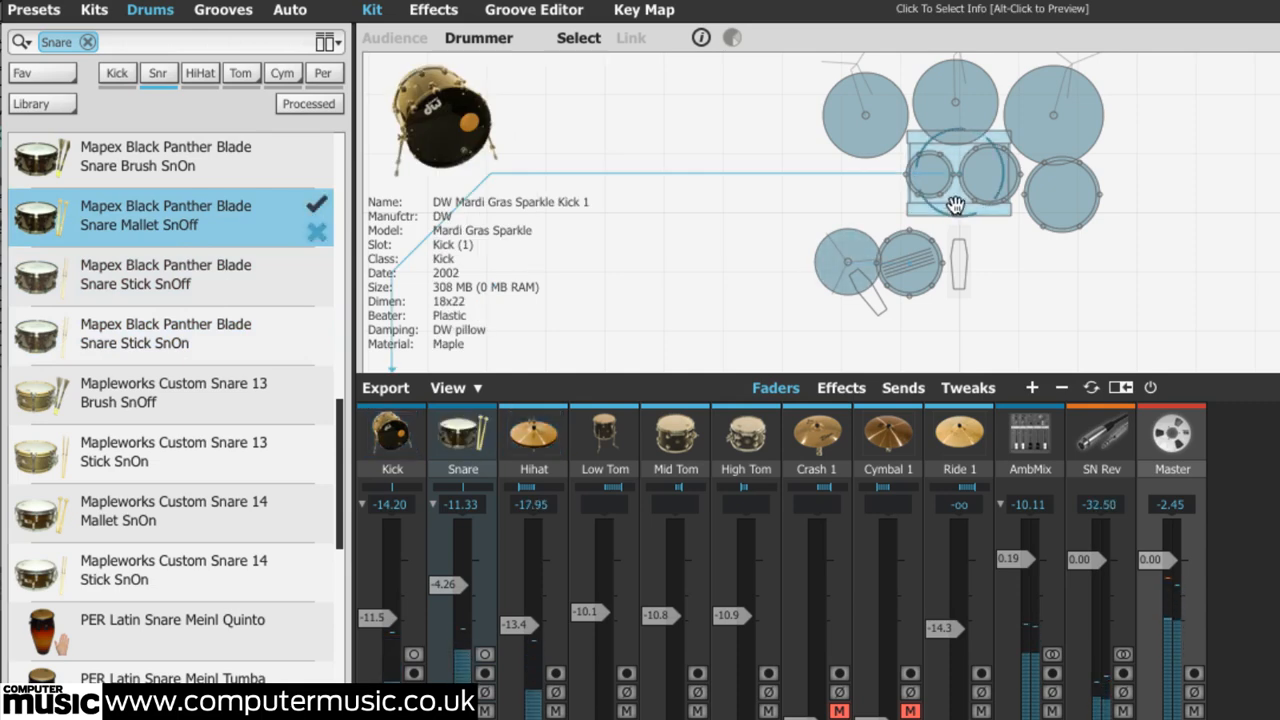
pyautogui.click(116, 72)
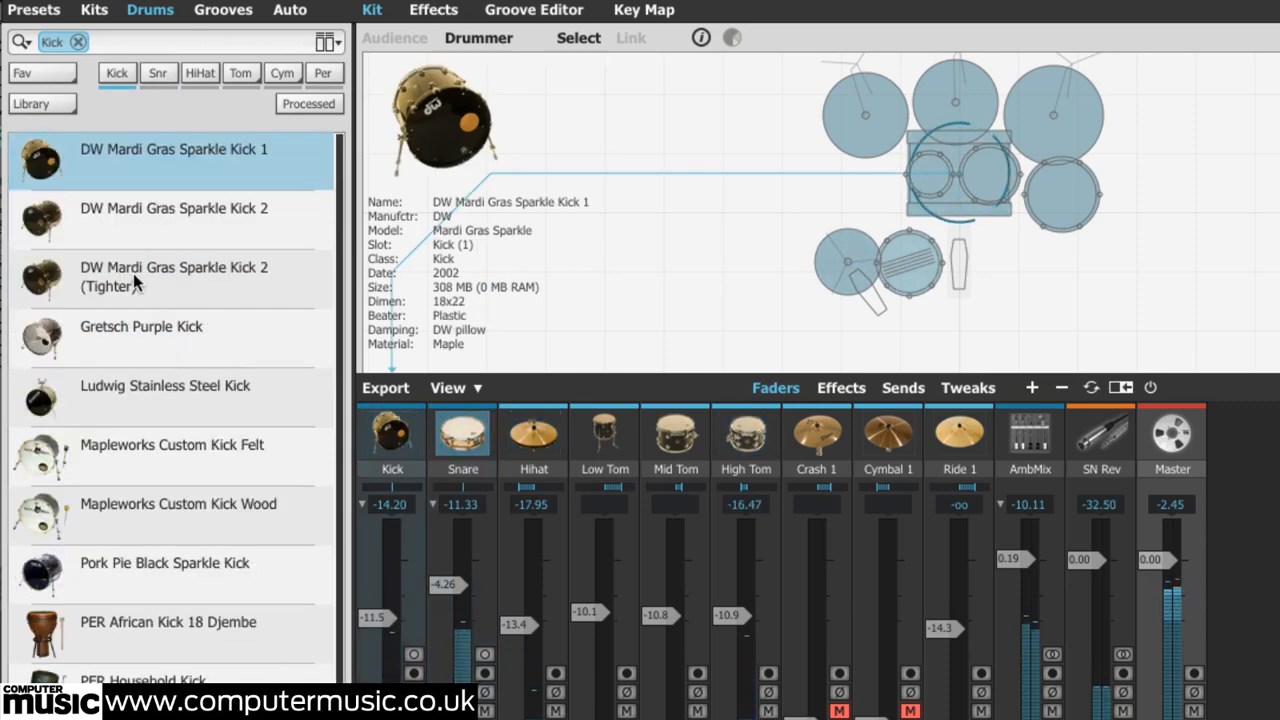
pyautogui.click(174, 276)
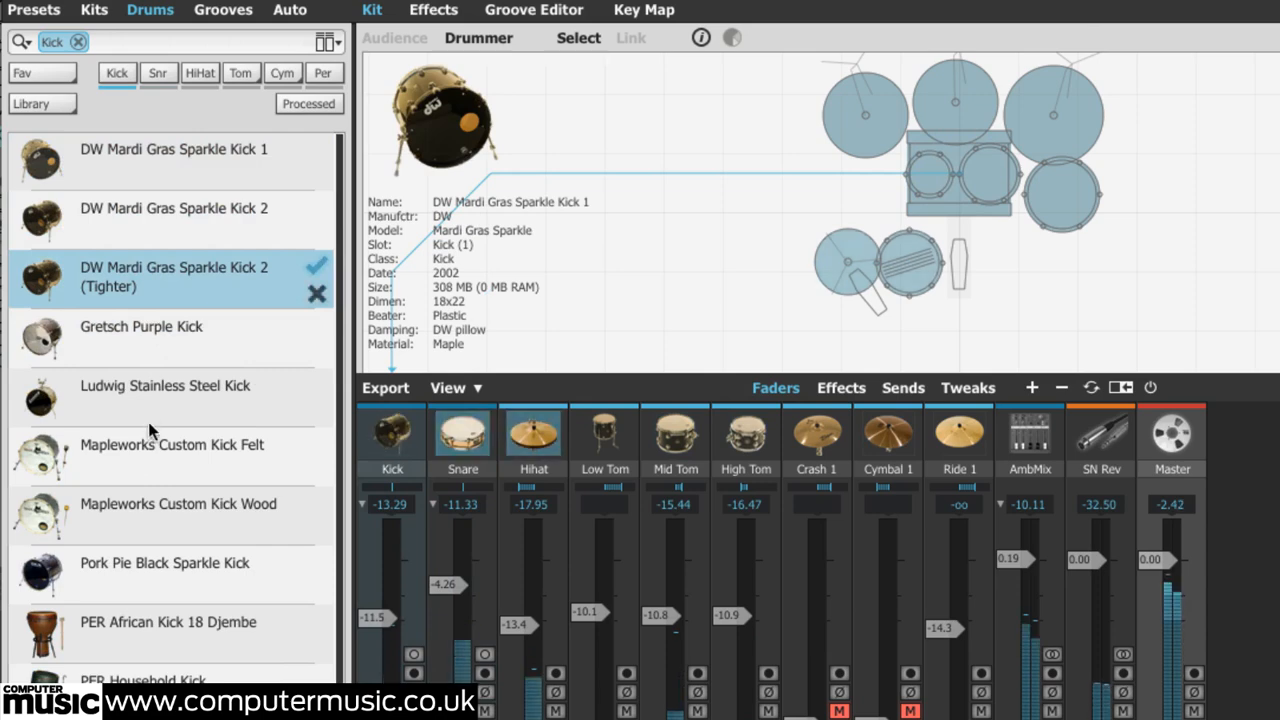
pyautogui.click(140, 328)
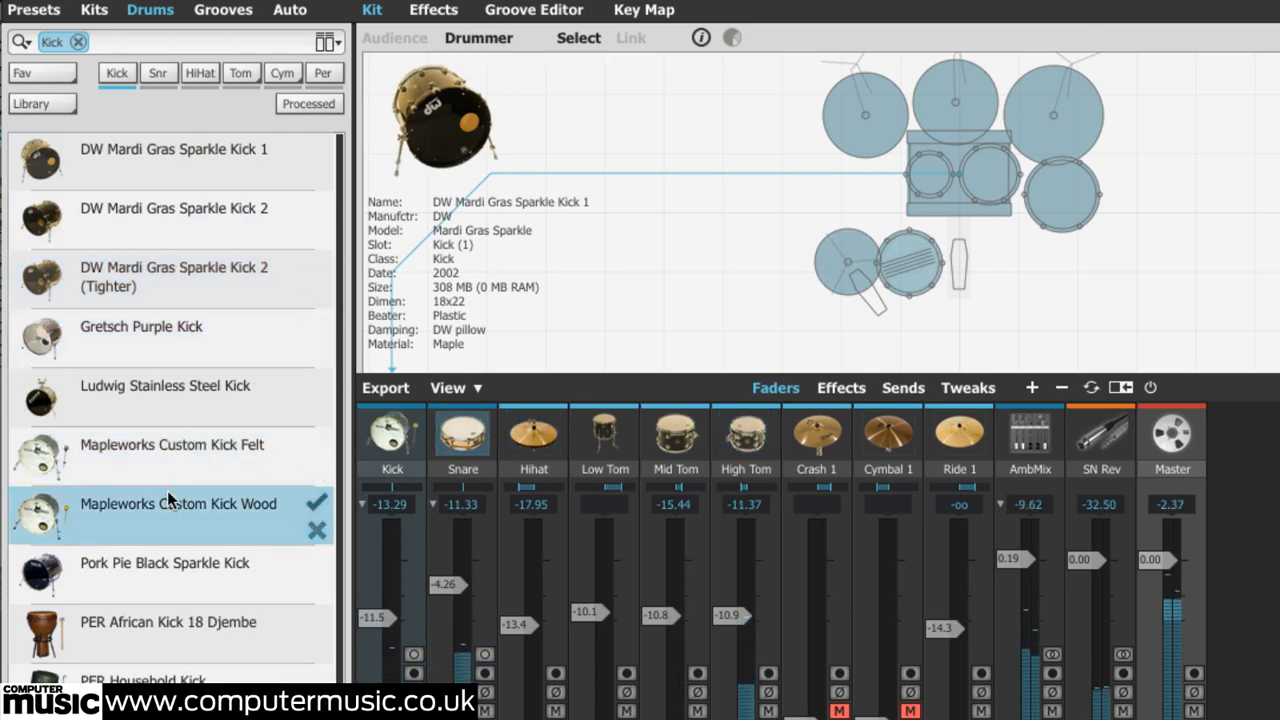
pyautogui.click(172, 208)
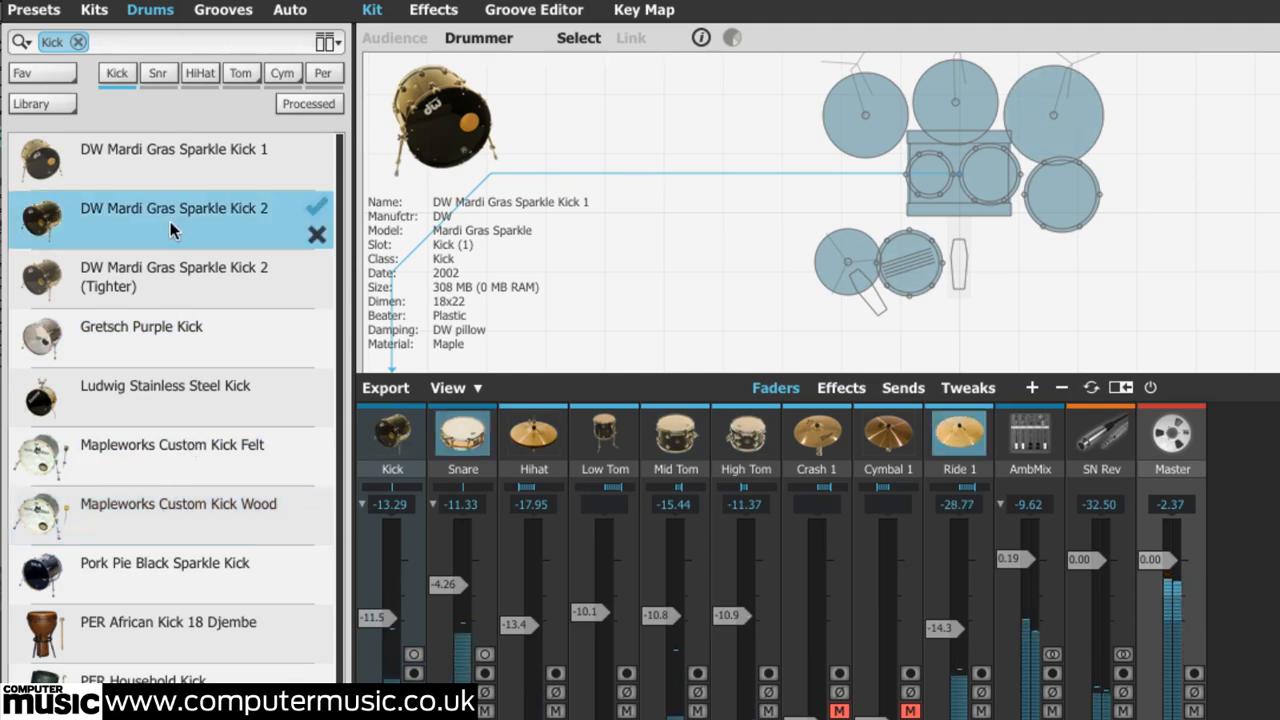
pyautogui.click(140, 328)
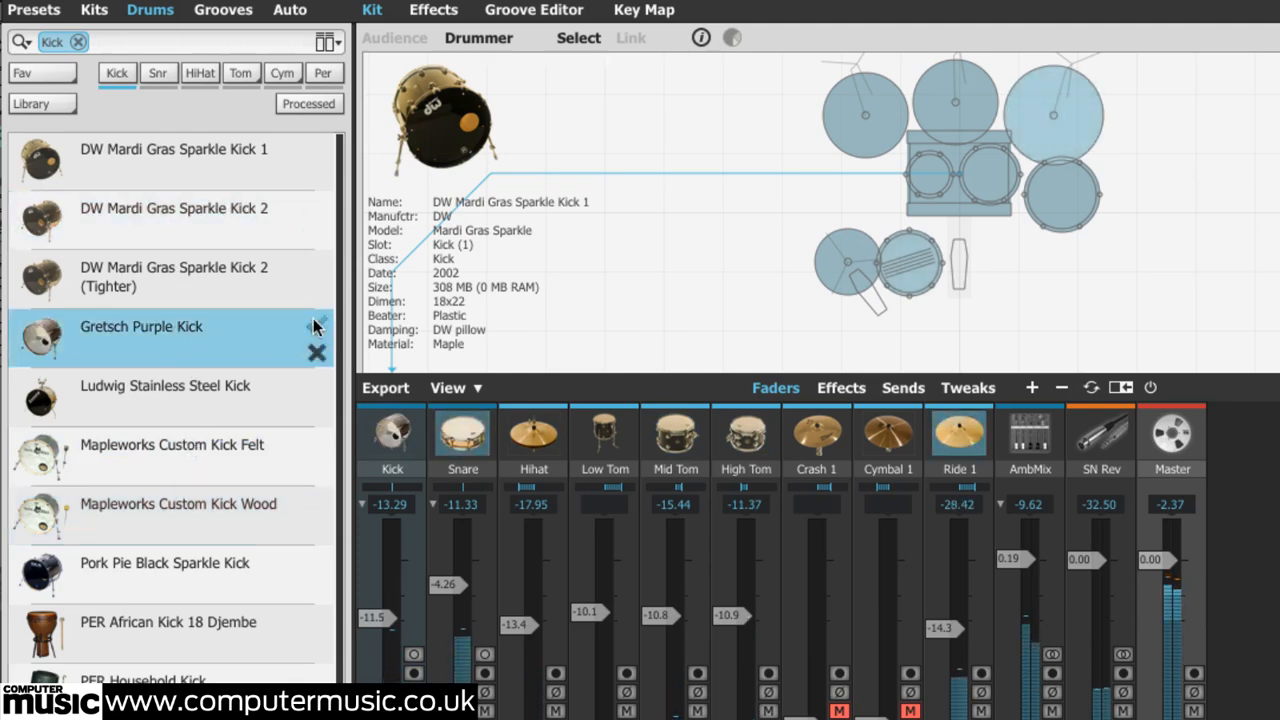
# Load the Gretsch Purple Kick into the kick slot and move on to the groove library
pyautogui.click(140, 326)
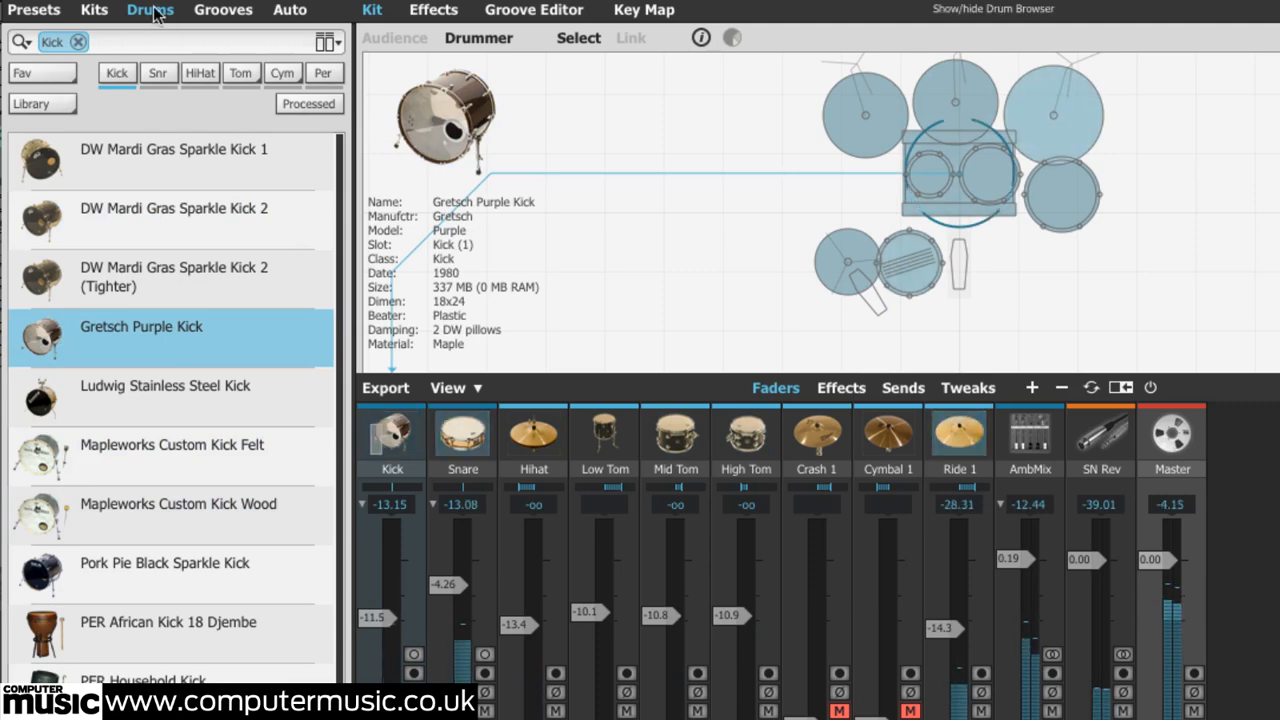
pyautogui.click(222, 10)
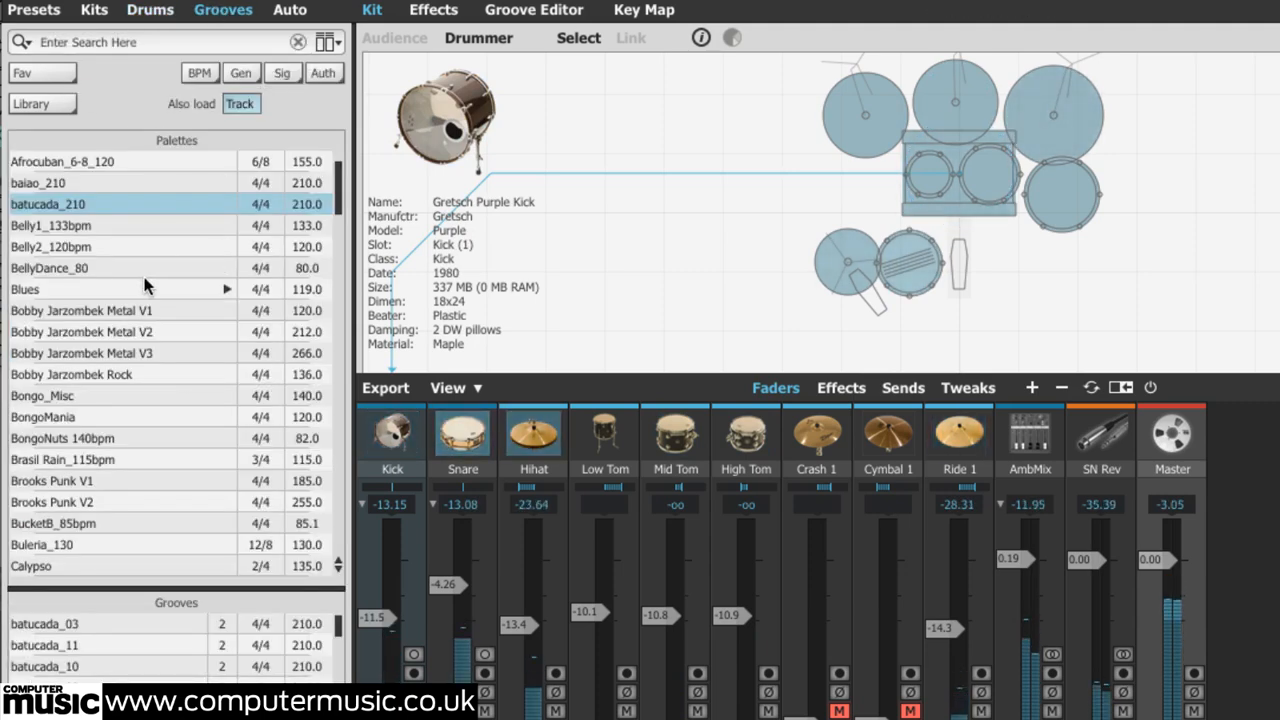
pyautogui.moveTo(144, 332)
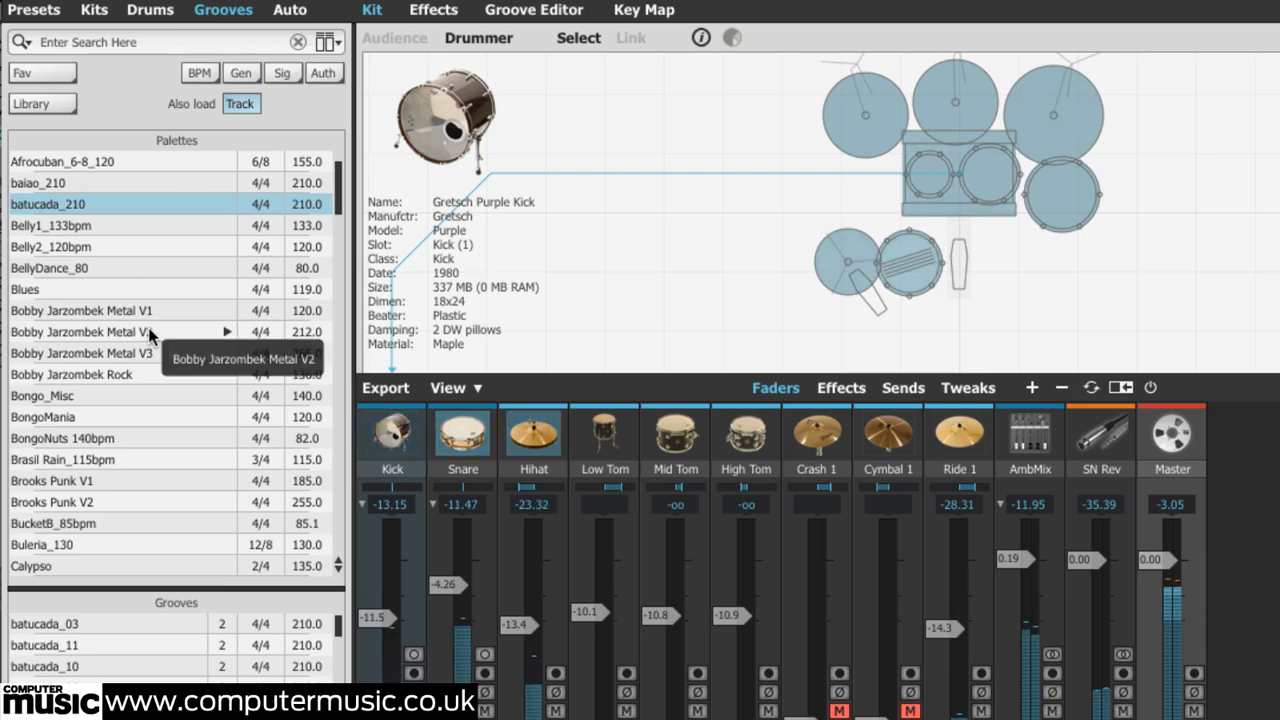
# Load the Cha Cha groove palette, play one of its grooves, then bring up the preset browser
pyautogui.scroll(-3)
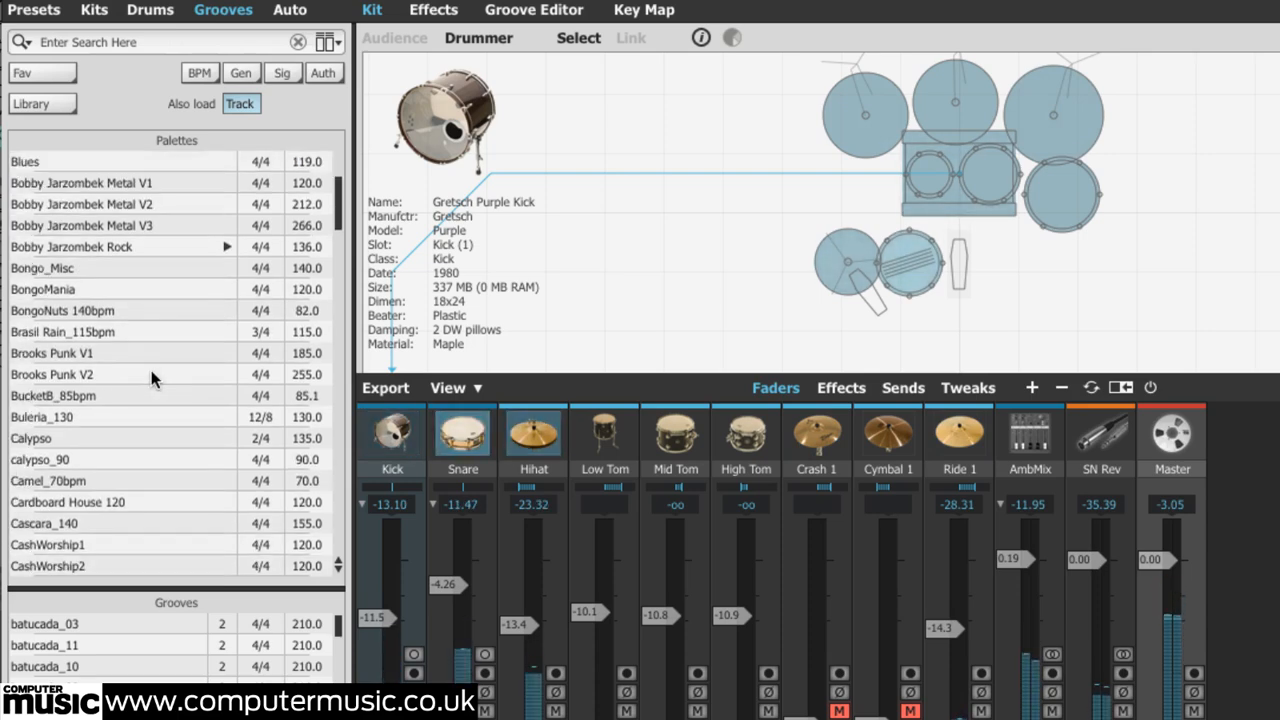
pyautogui.scroll(-3)
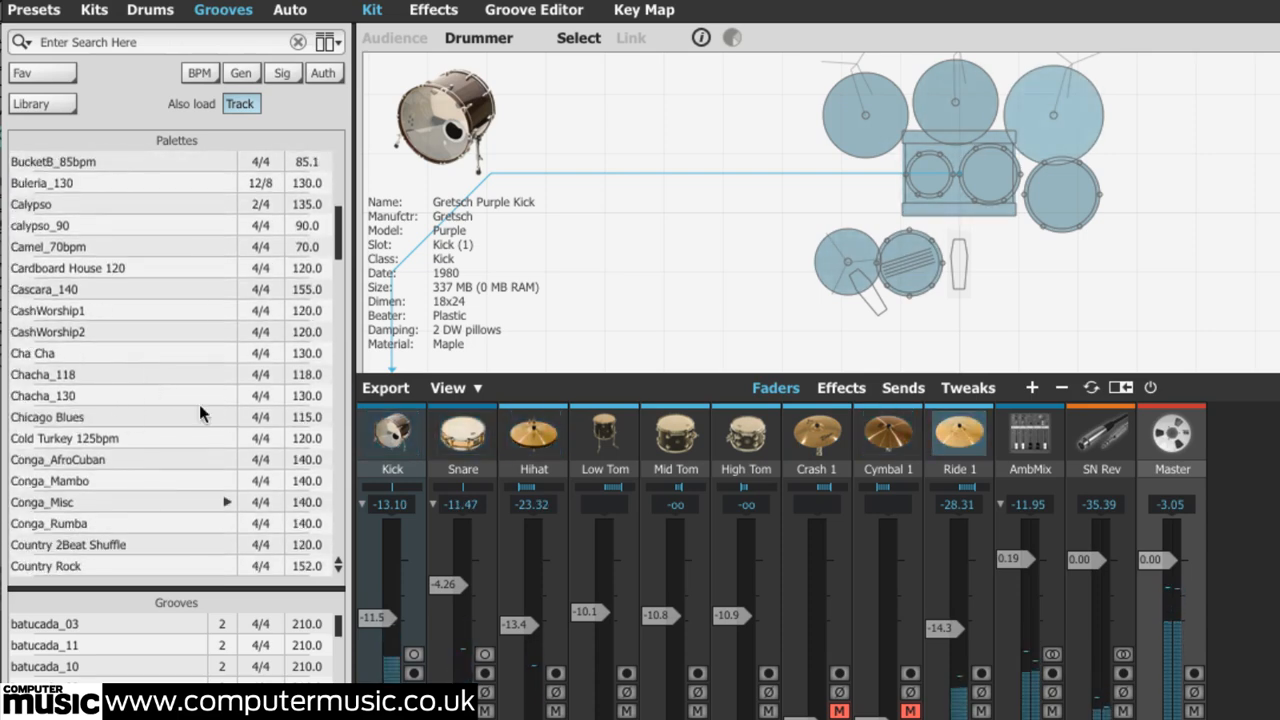
pyautogui.click(80, 352)
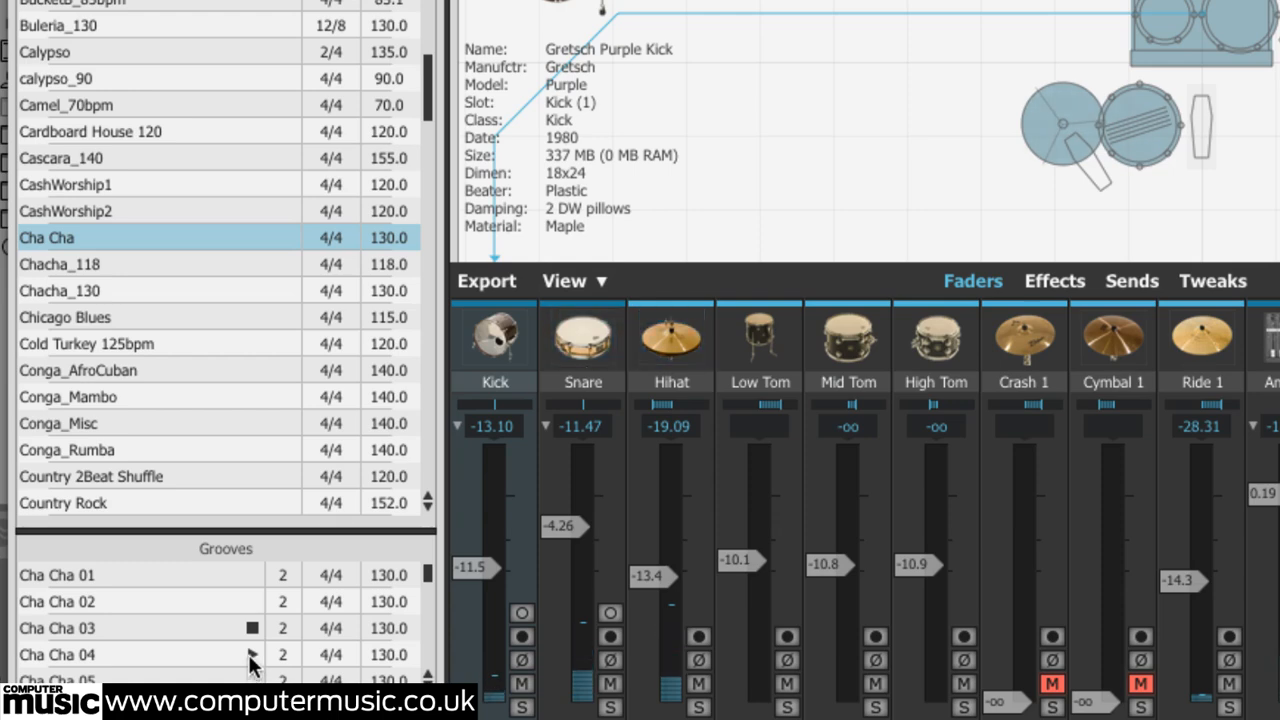
pyautogui.click(64, 316)
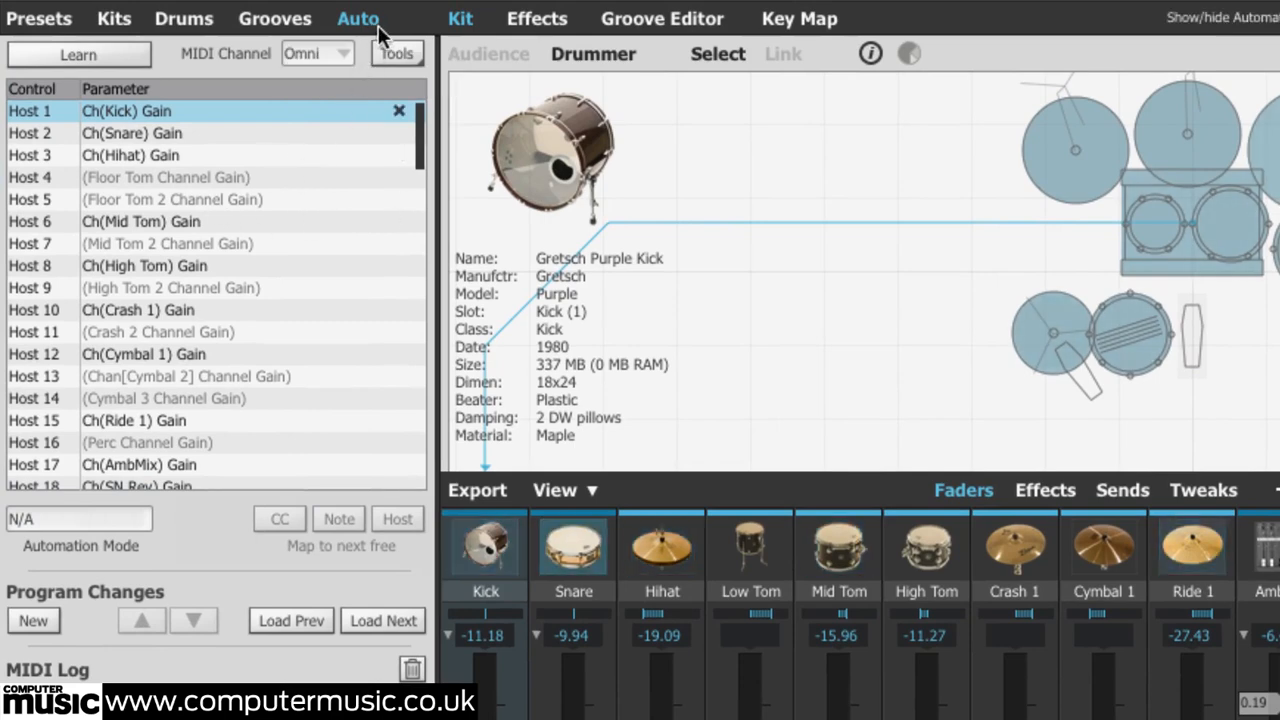
pyautogui.moveTo(38, 18)
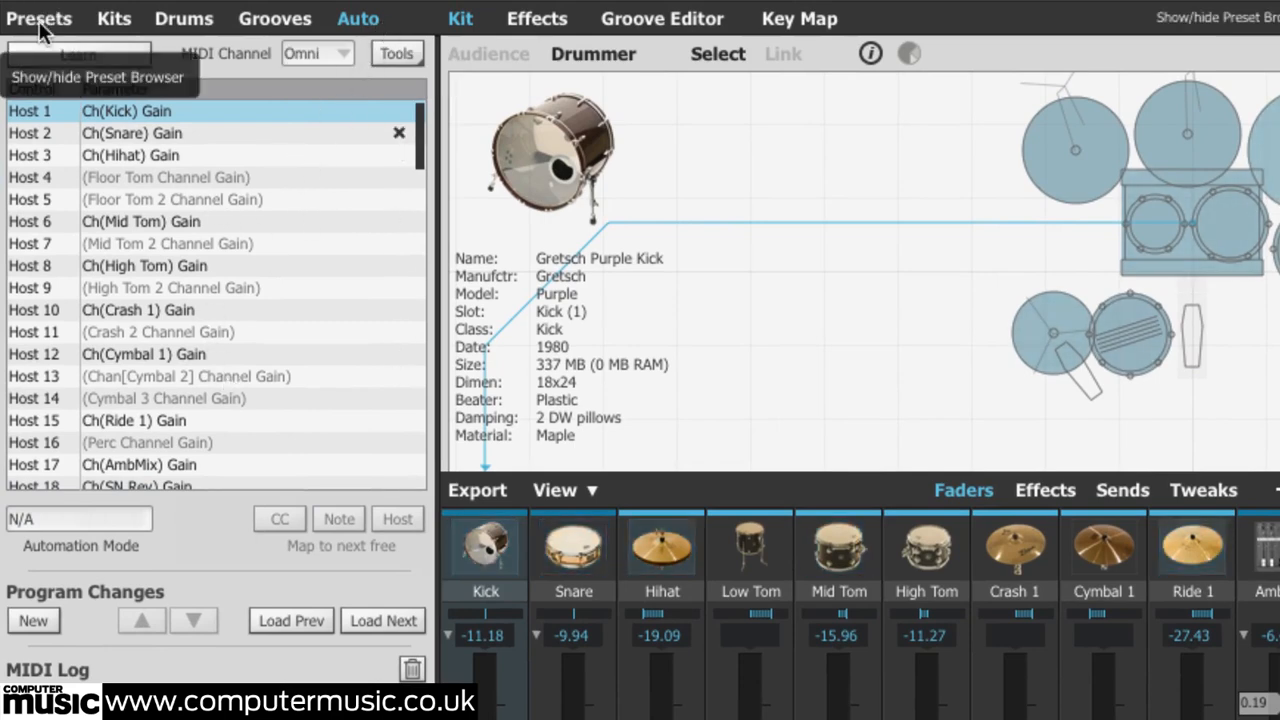
pyautogui.click(40, 18)
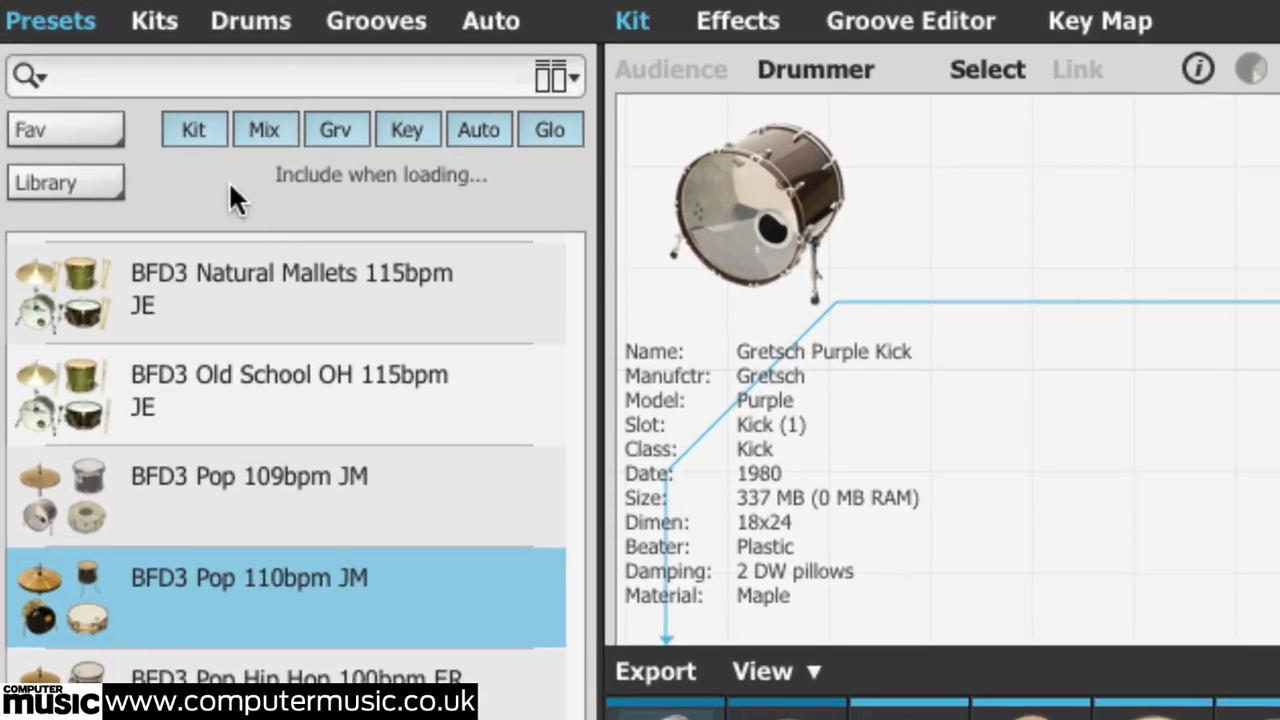
pyautogui.moveTo(194, 128)
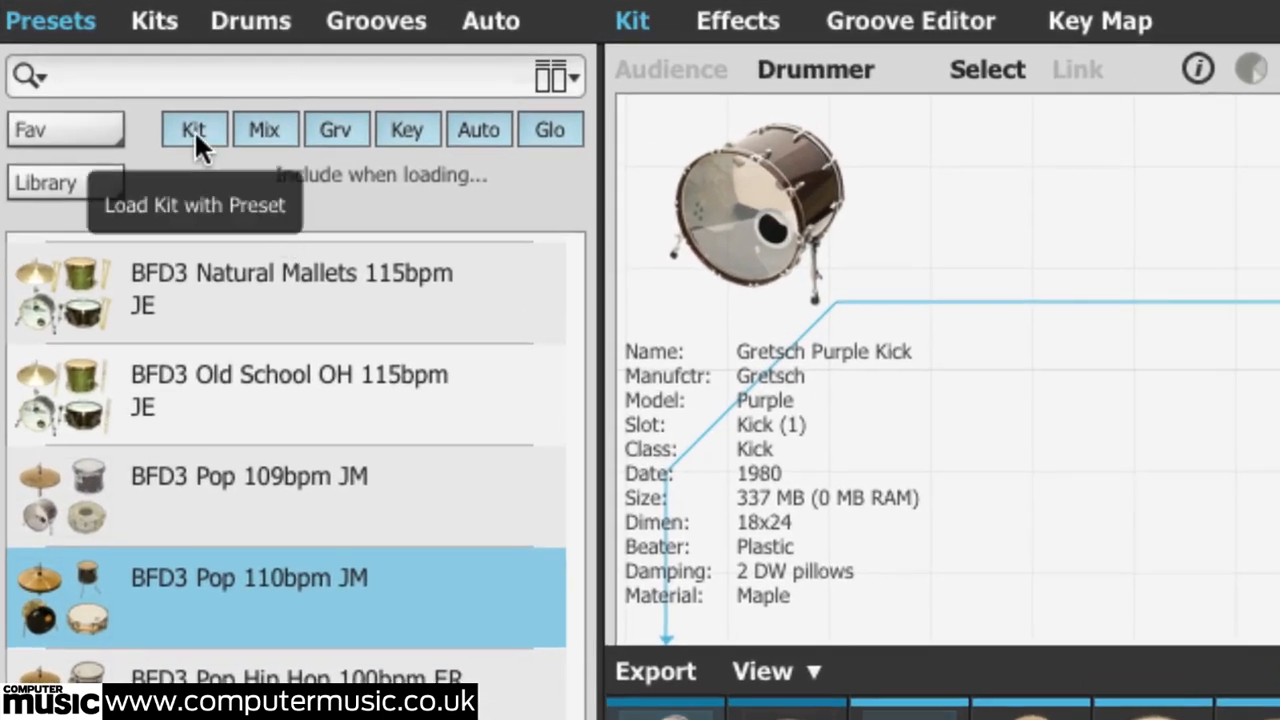
pyautogui.moveTo(336, 128)
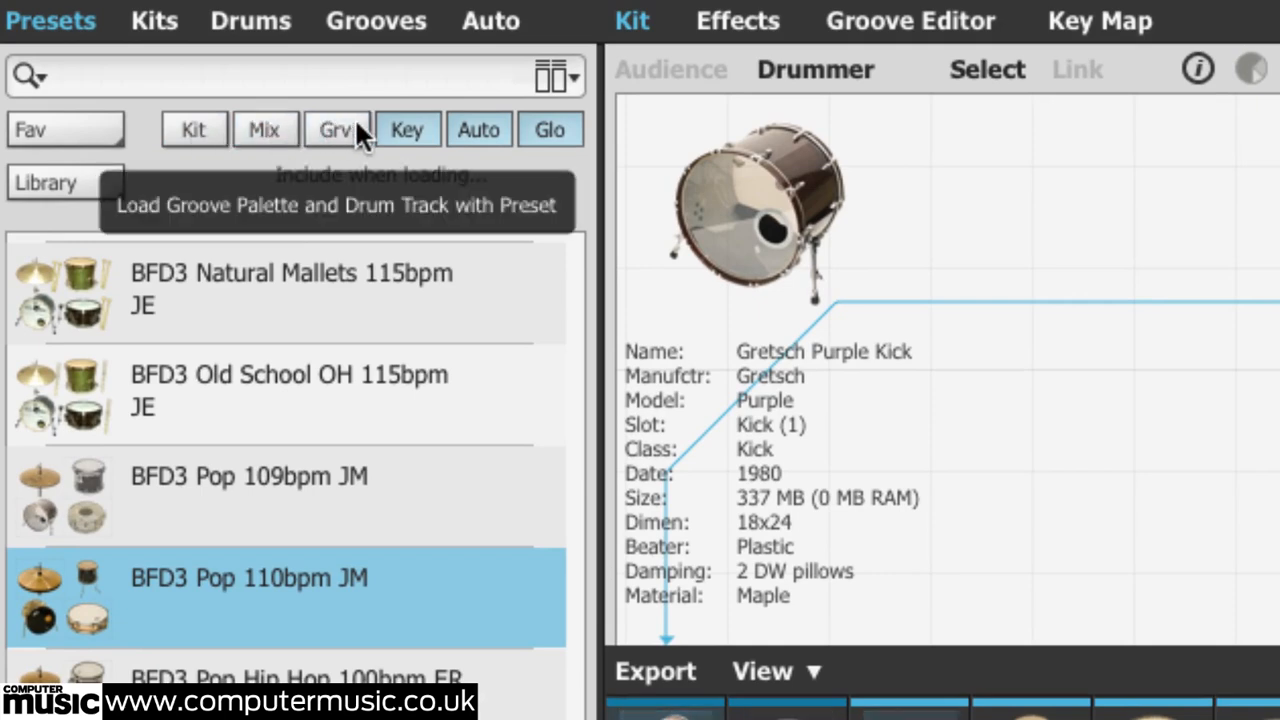
# Toggle loading the groove palette with presets, check the favourites filter and search presets for 'pop'
pyautogui.click(194, 128)
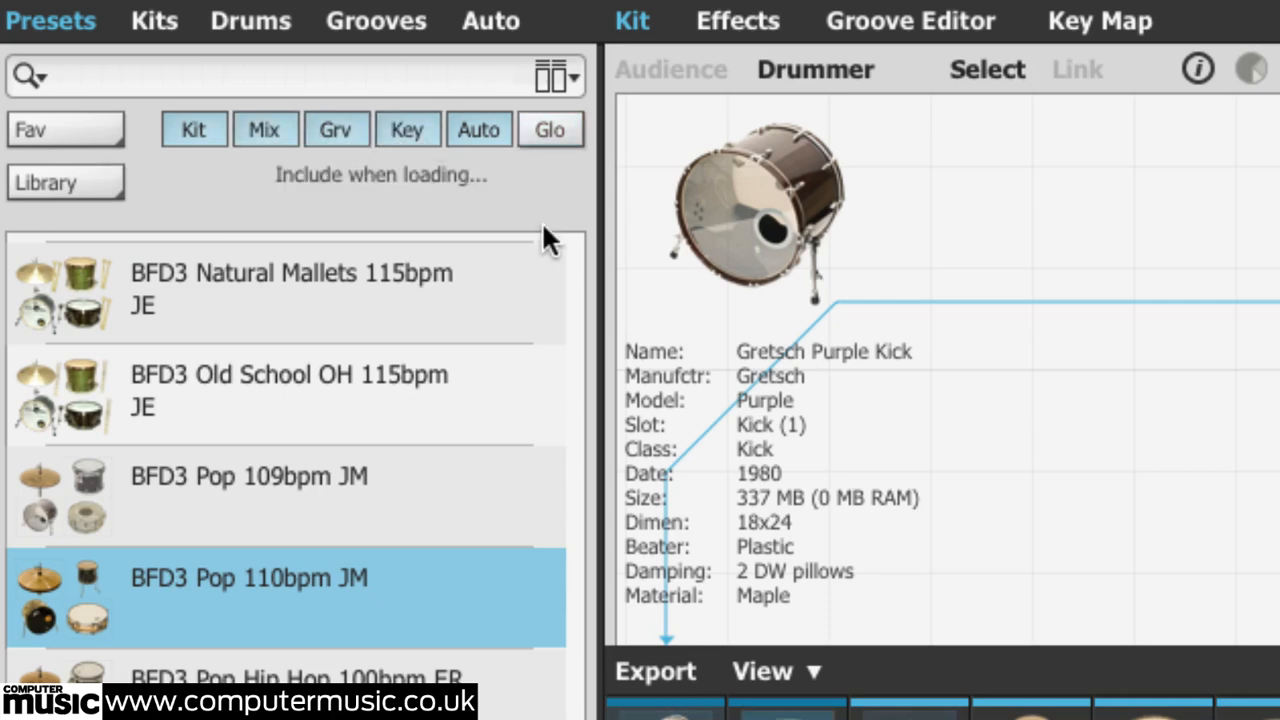
pyautogui.click(64, 128)
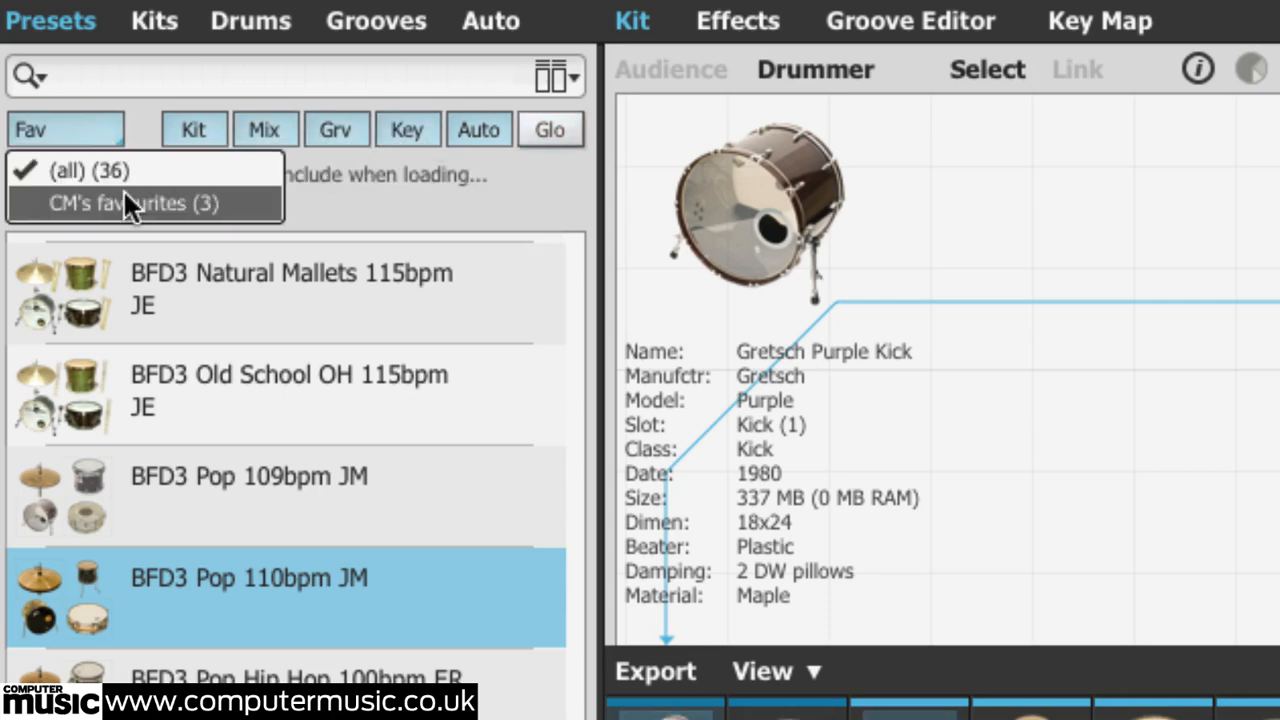
pyautogui.click(130, 204)
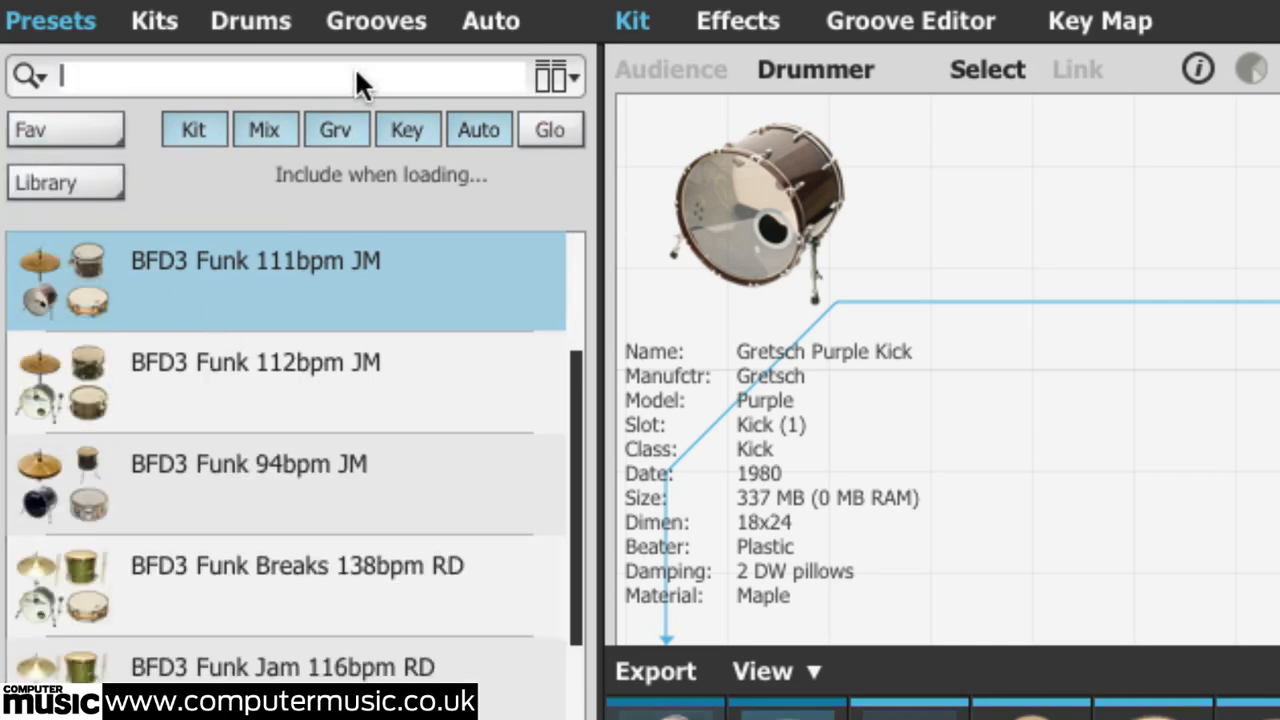
pyautogui.write('pop')
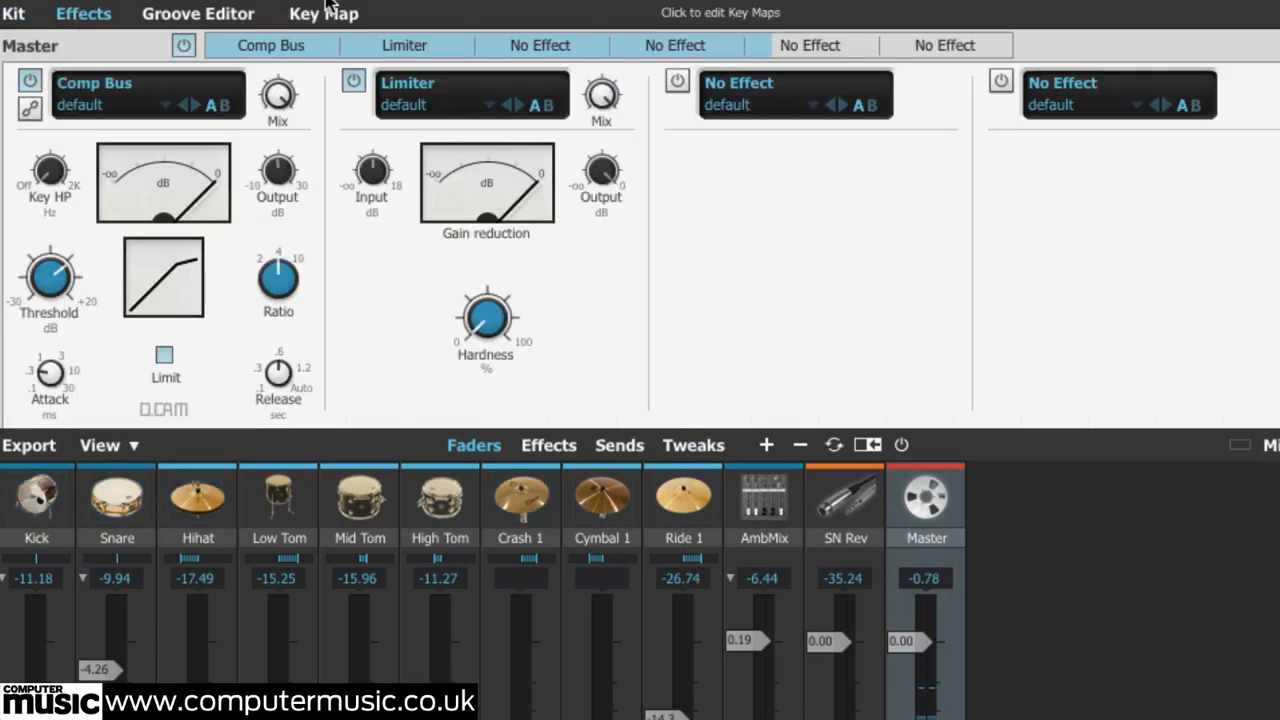
# Bring up the key map editor page
pyautogui.click(324, 12)
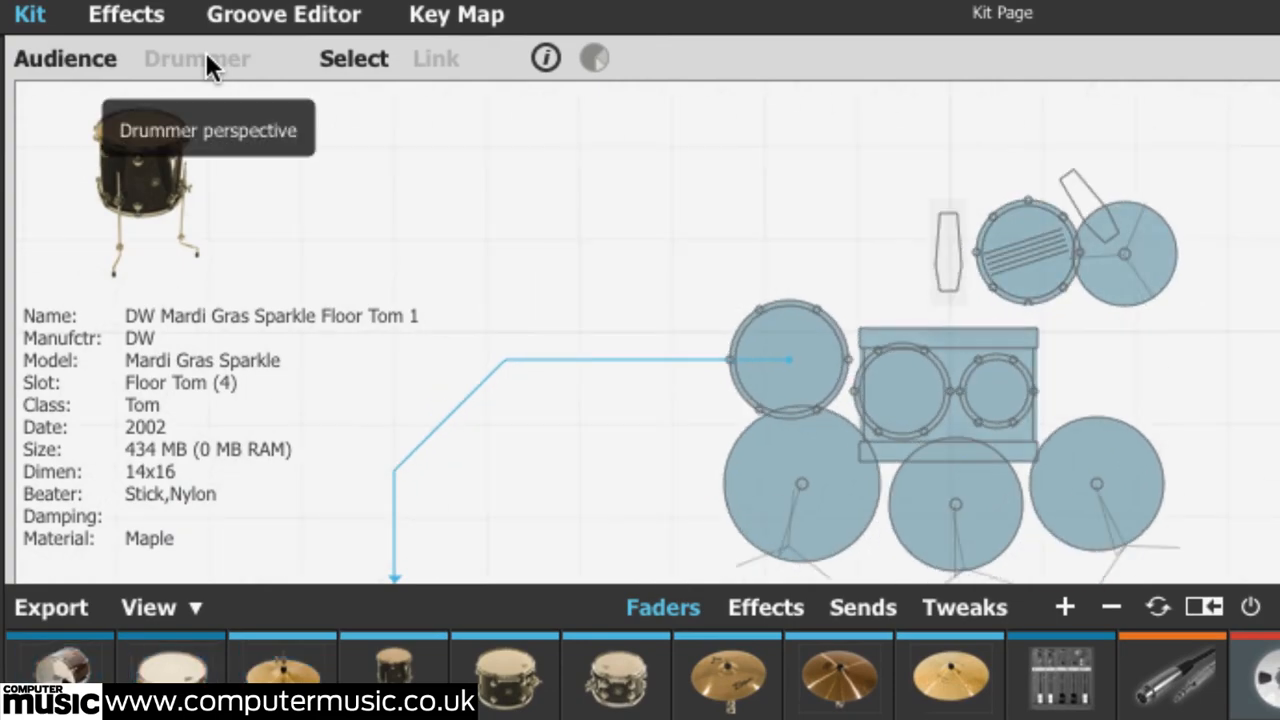
# Show the kit from the drummer's perspective, select a kit piece and turn on linking between pieces
pyautogui.click(196, 58)
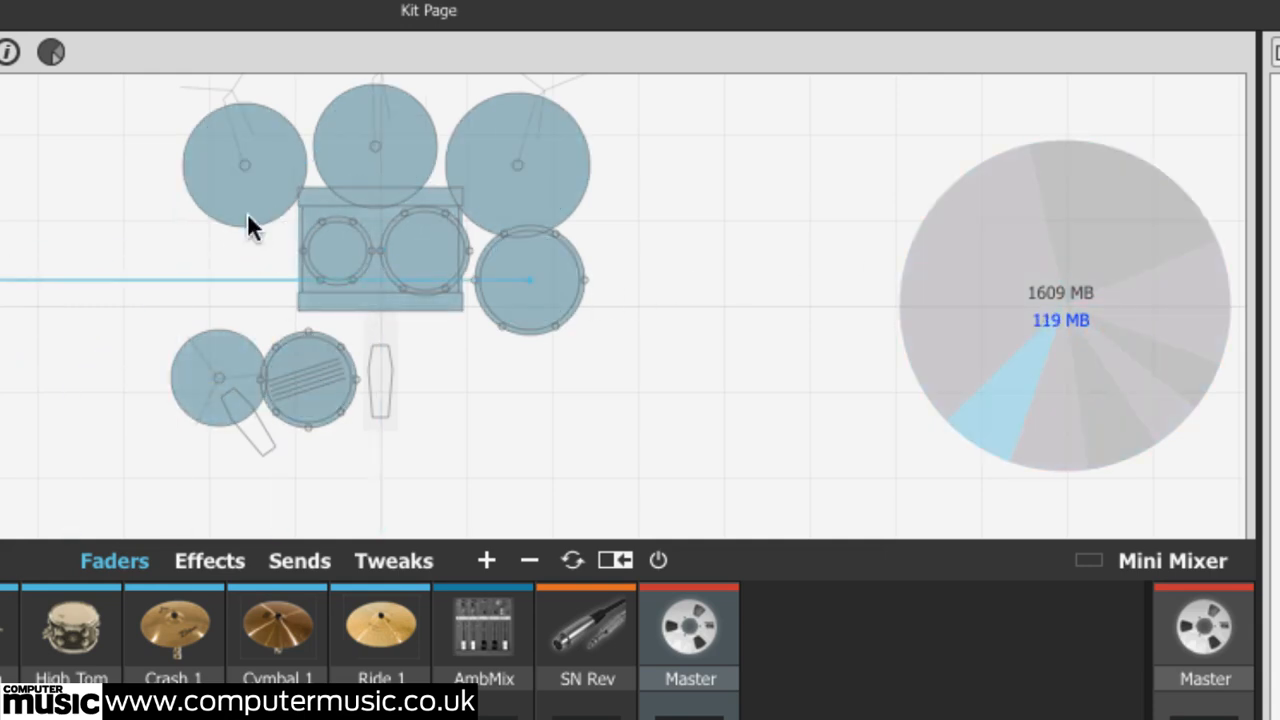
pyautogui.click(336, 252)
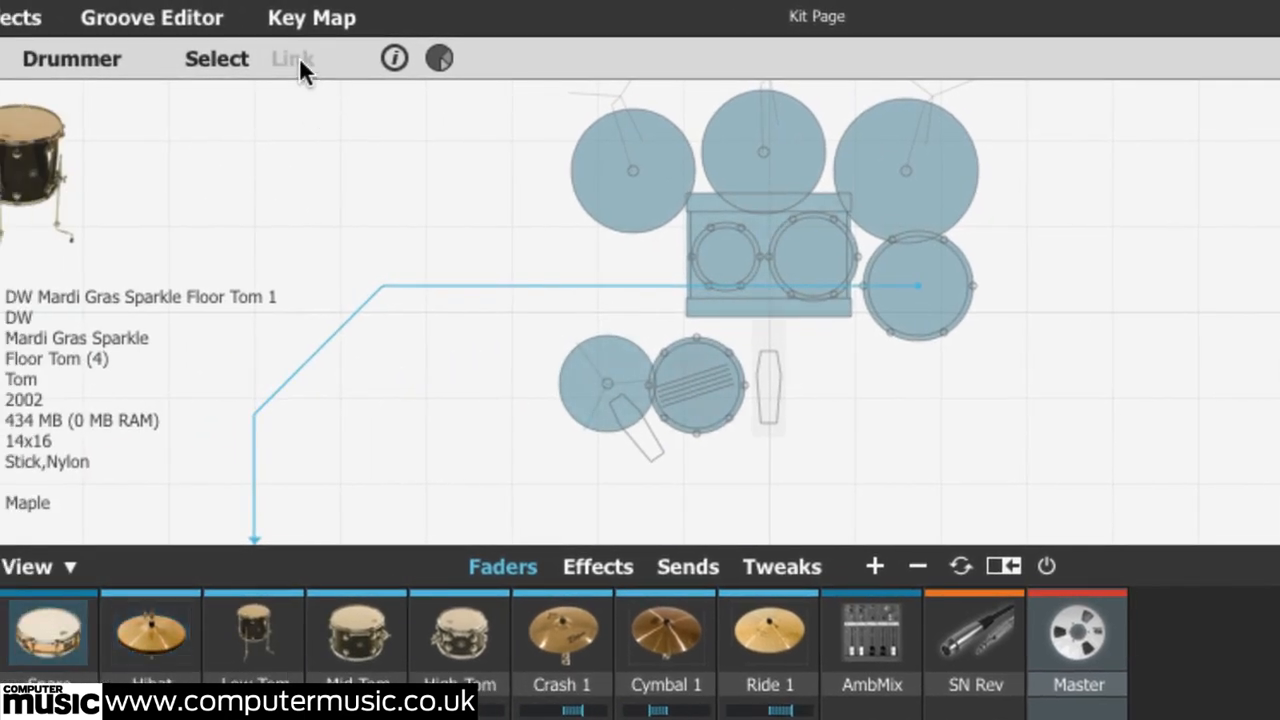
pyautogui.click(696, 384)
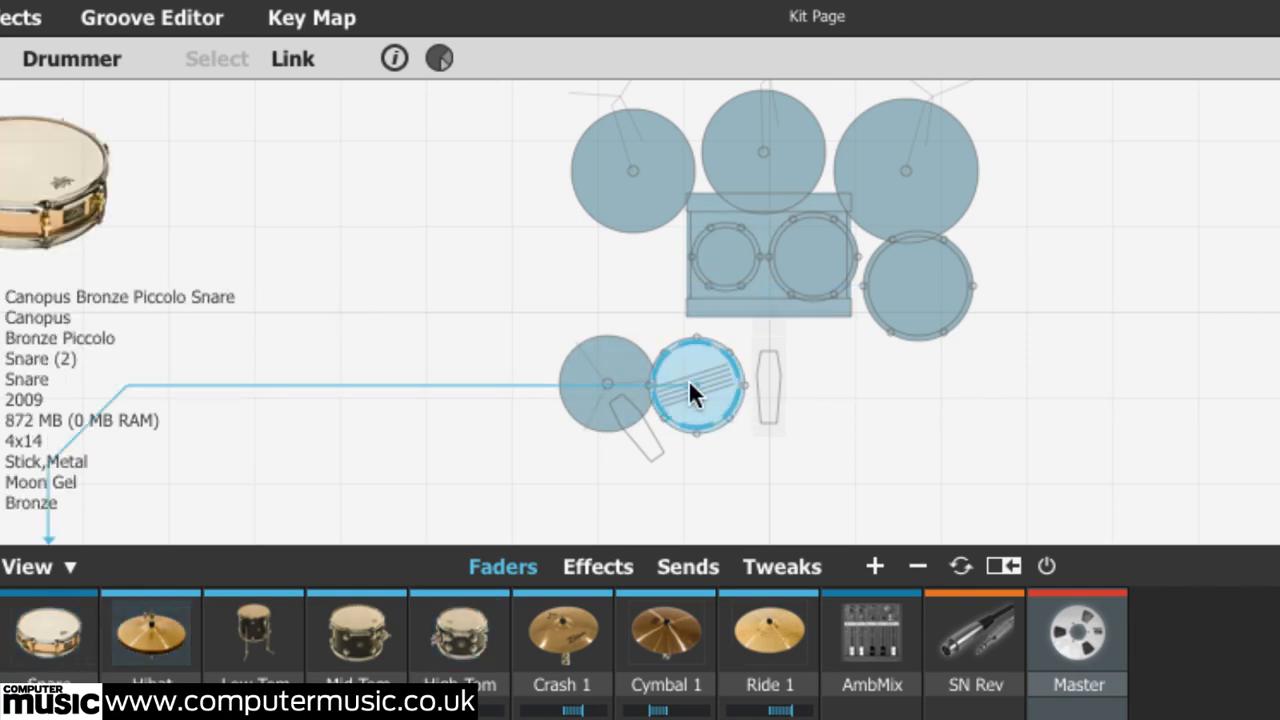